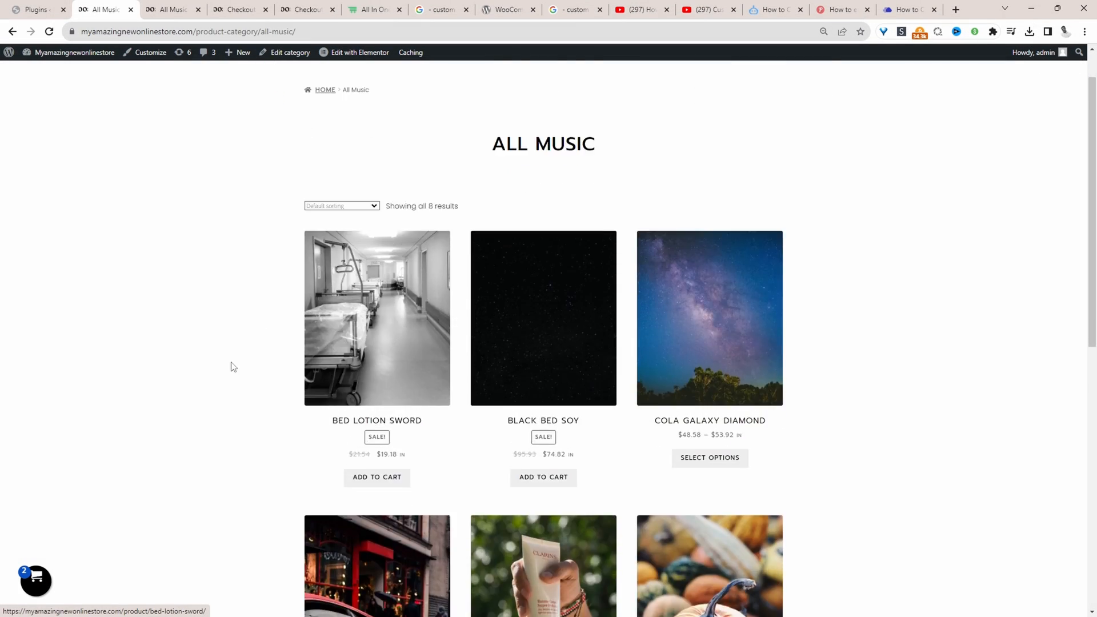
- Compare the plain All Music category page with the customised version, then go to the WordPress Dashboard
scroll(down, 3)
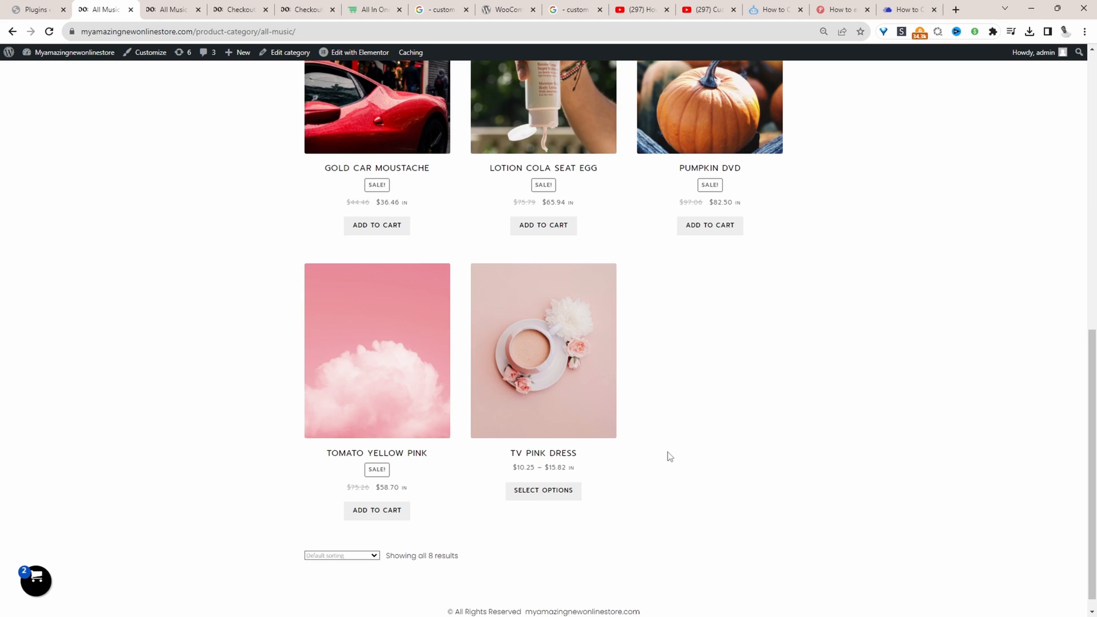
scroll(up, 3)
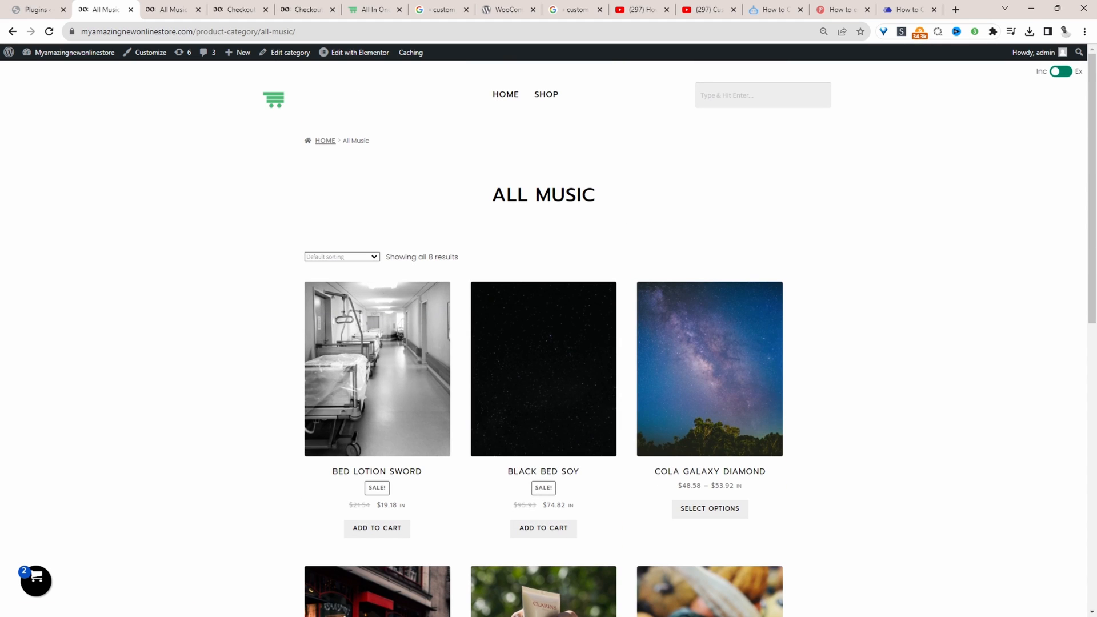
double_click(533, 194)
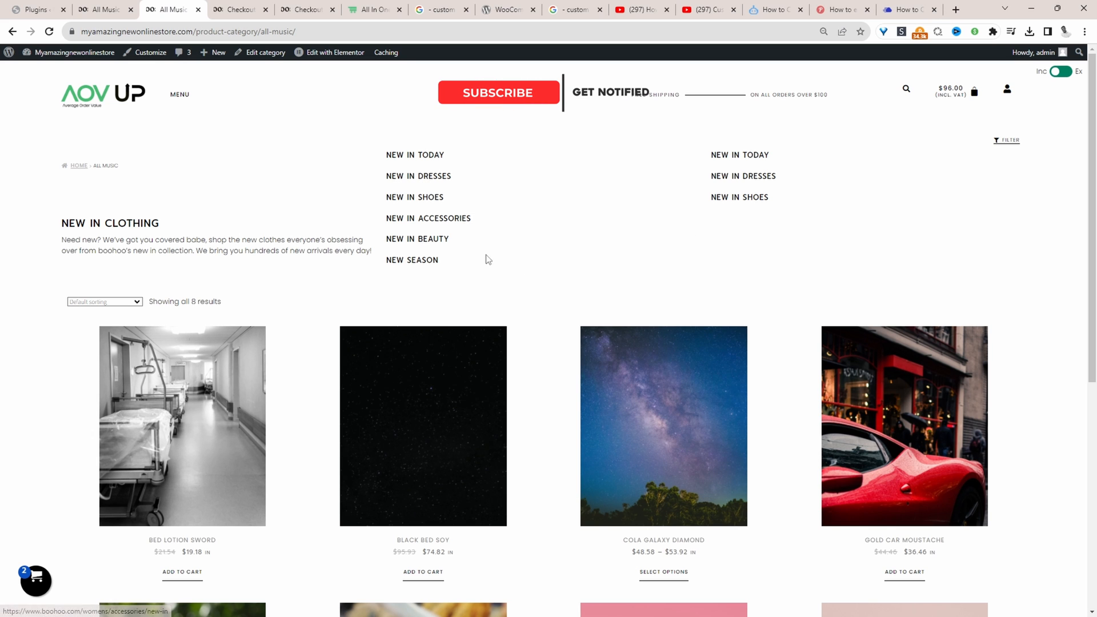
click(498, 92)
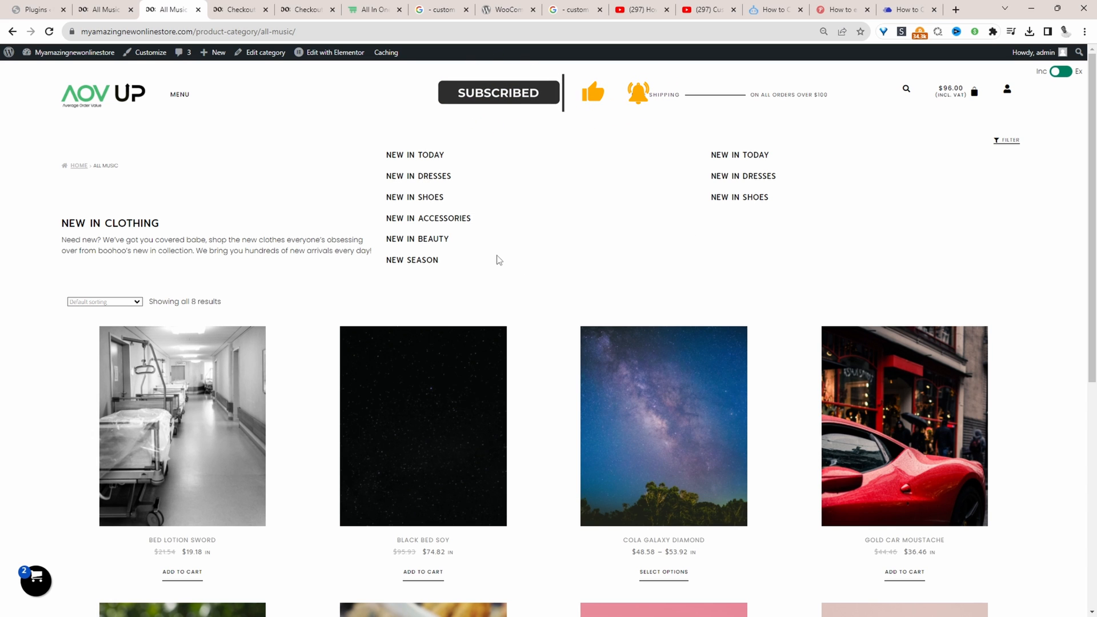
scroll(down, 3)
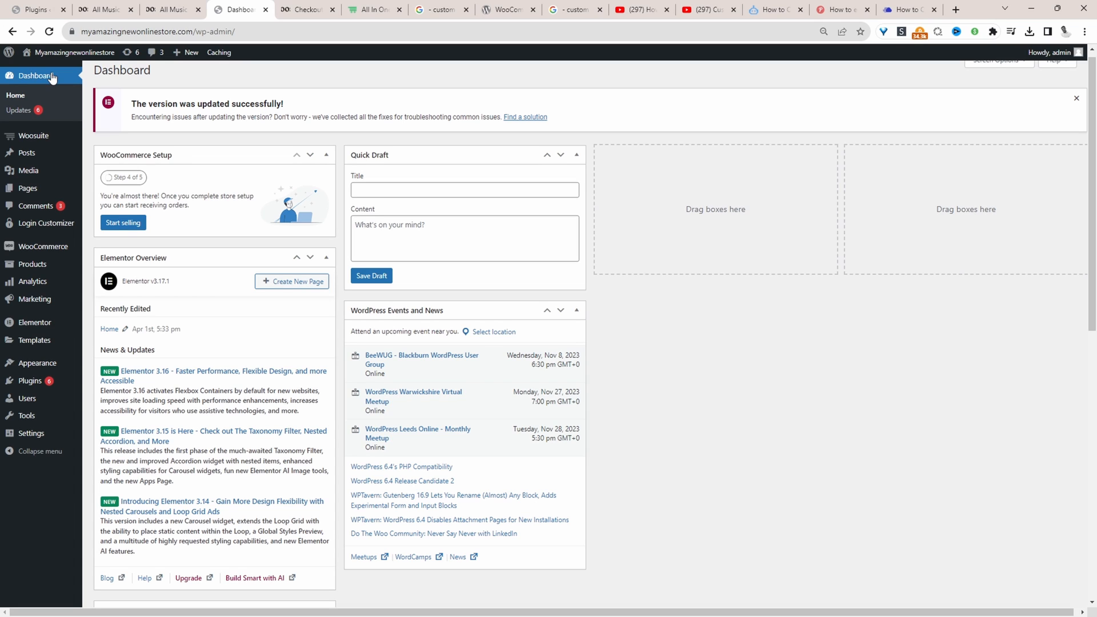
- Create a new Products Archive template in Theme Builder and dismiss the template library
click(34, 76)
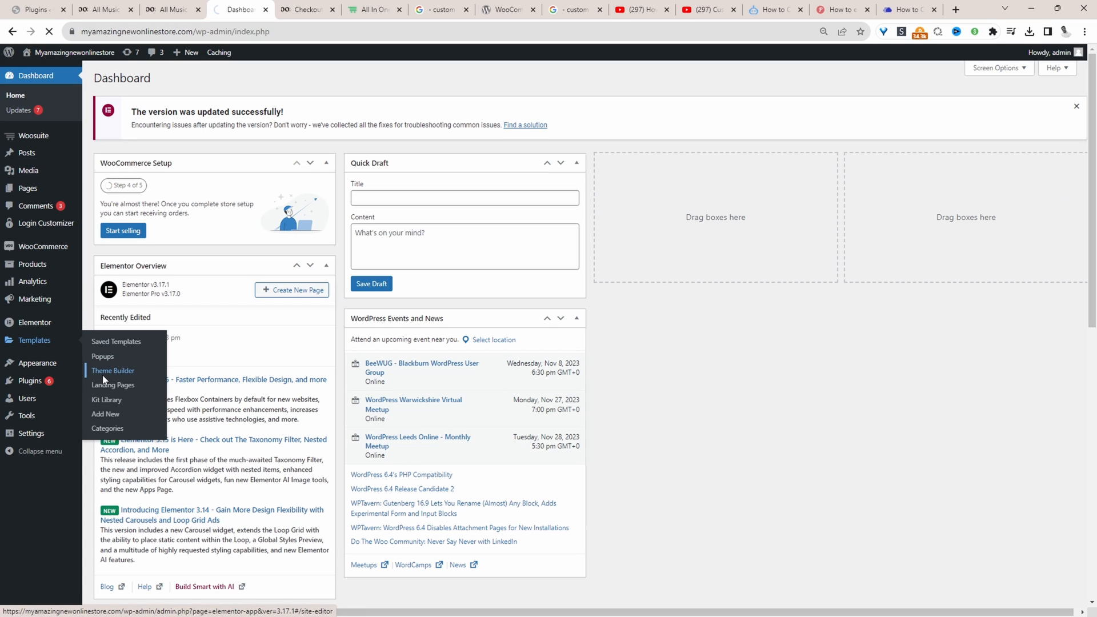
click(113, 370)
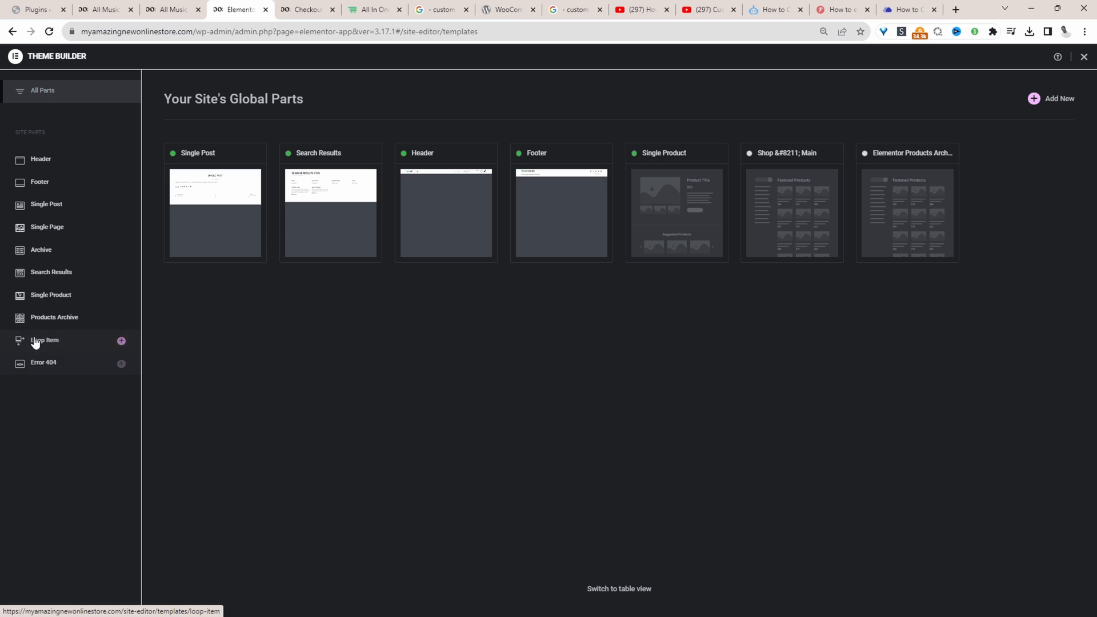
click(54, 317)
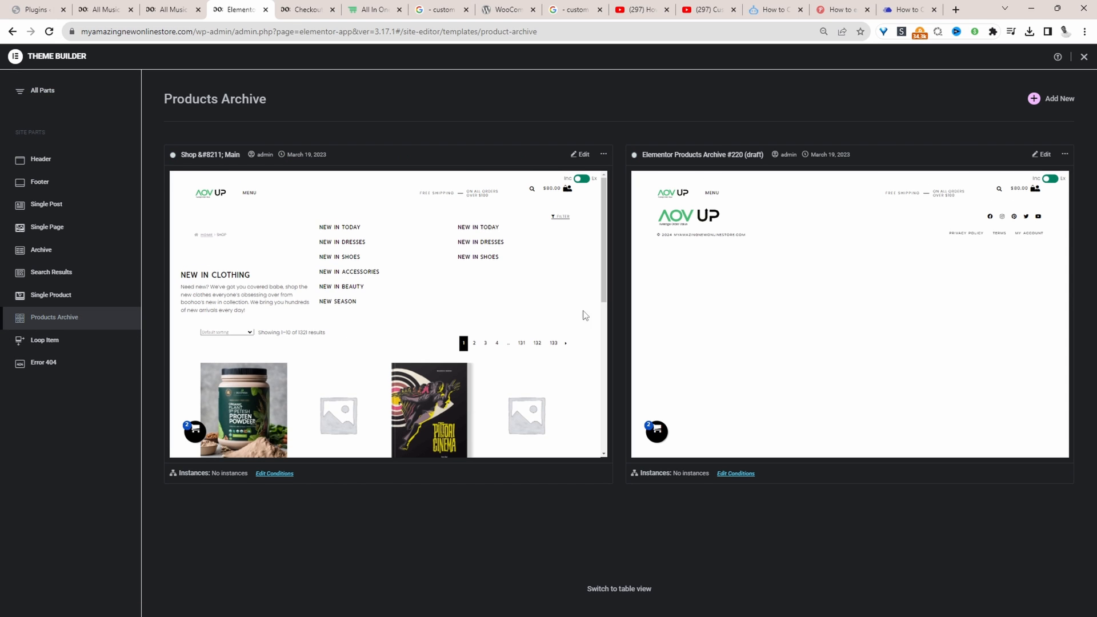
mouse_move(1058, 99)
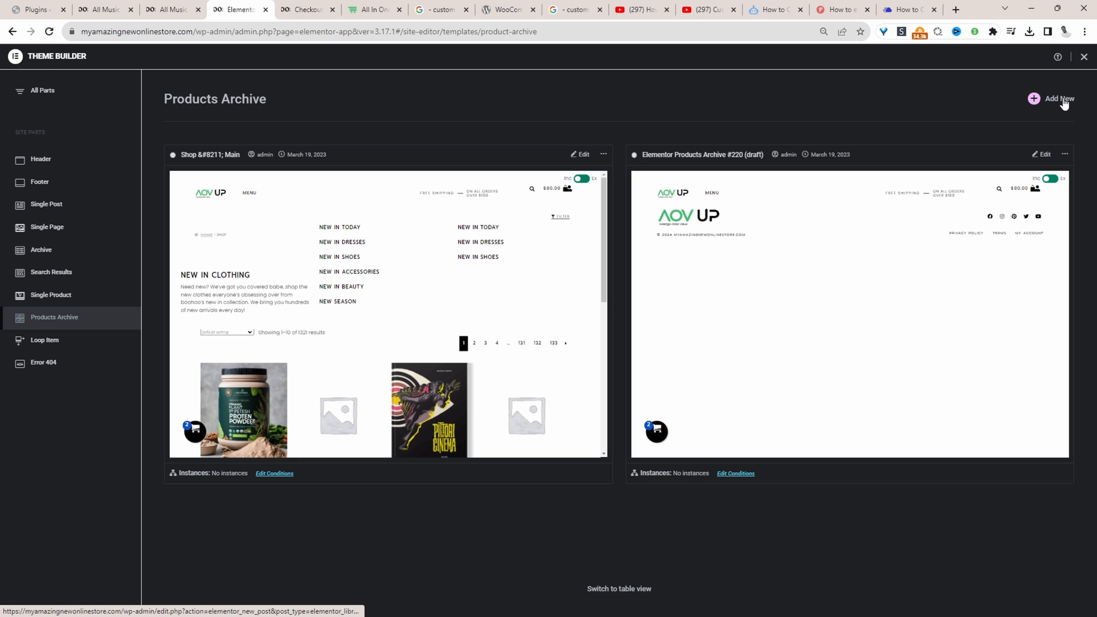
click(1057, 99)
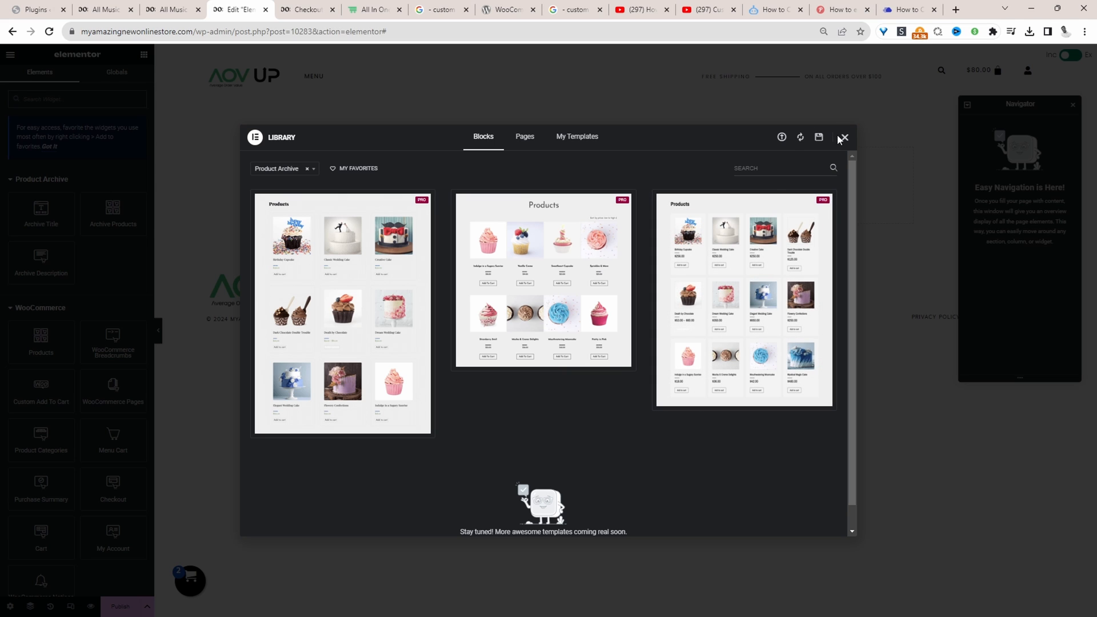
click(843, 137)
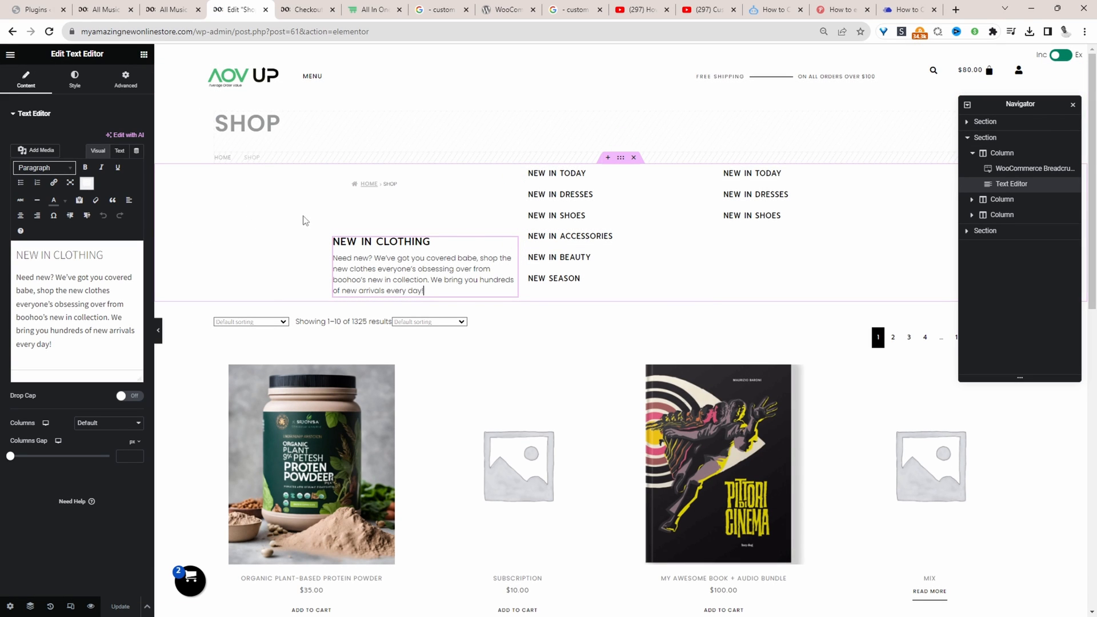
mouse_move(608, 167)
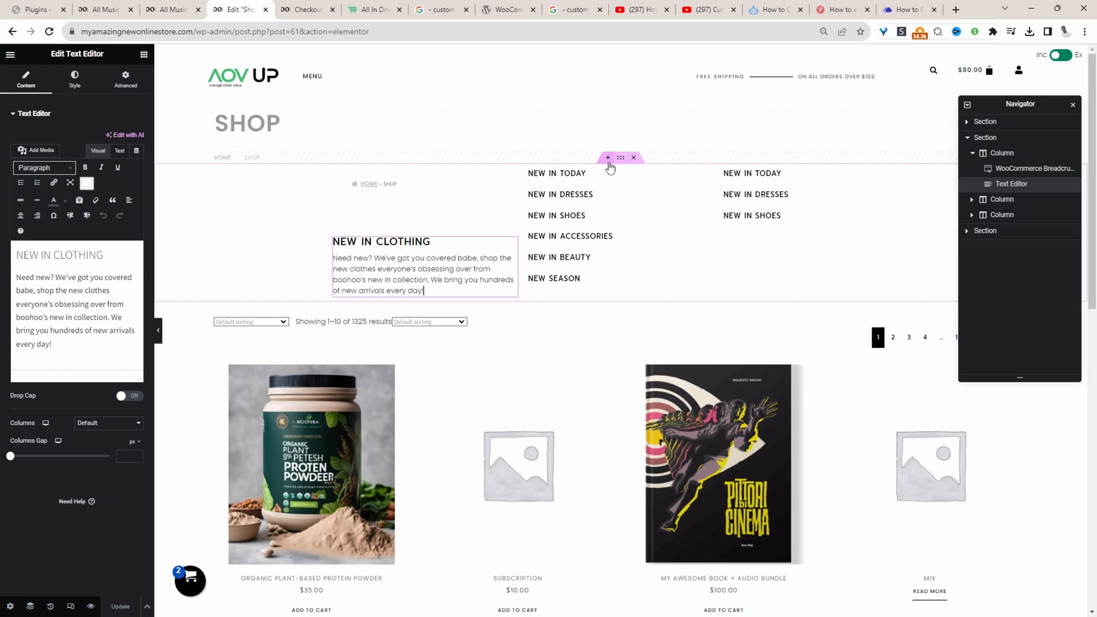
- Add a three-column section whose first column has an Archive Title showing just 'Shop', context off
click(607, 158)
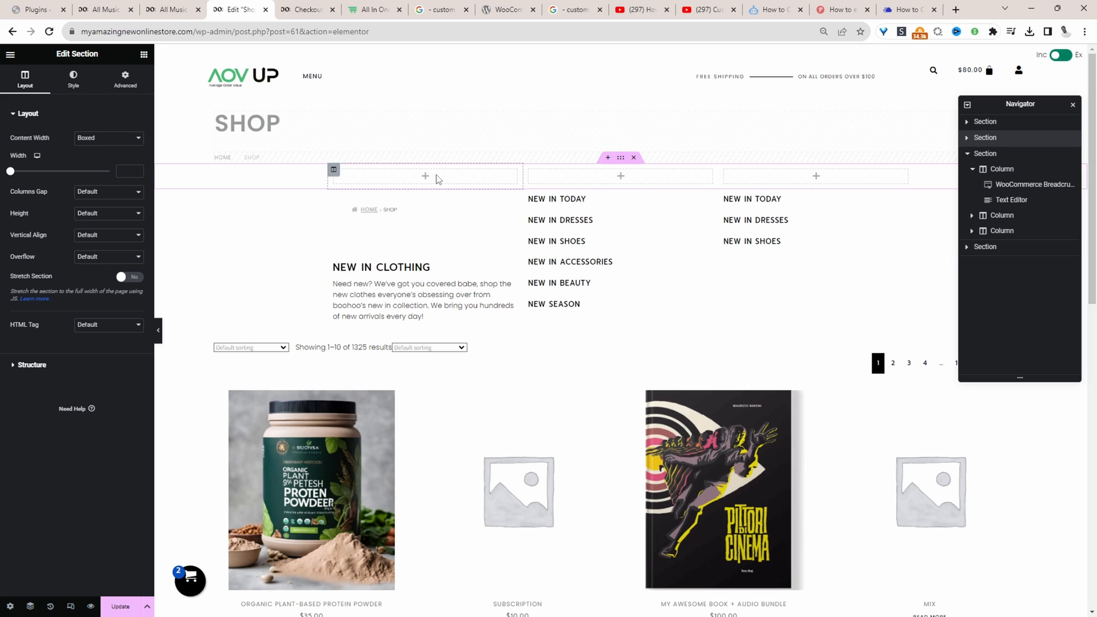
mouse_move(428, 187)
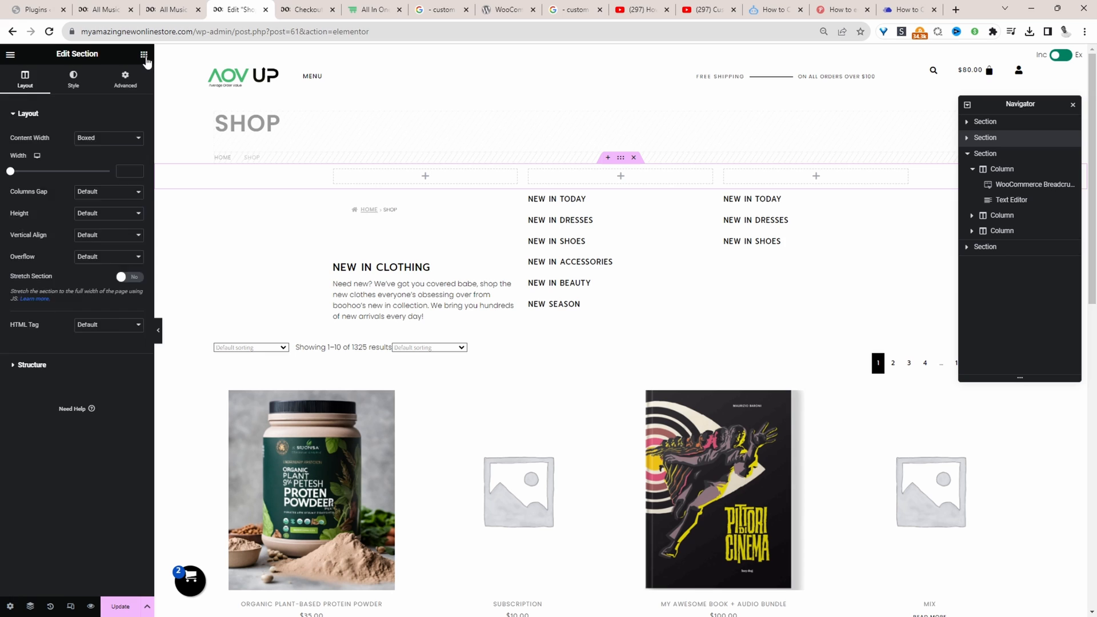
click(144, 54)
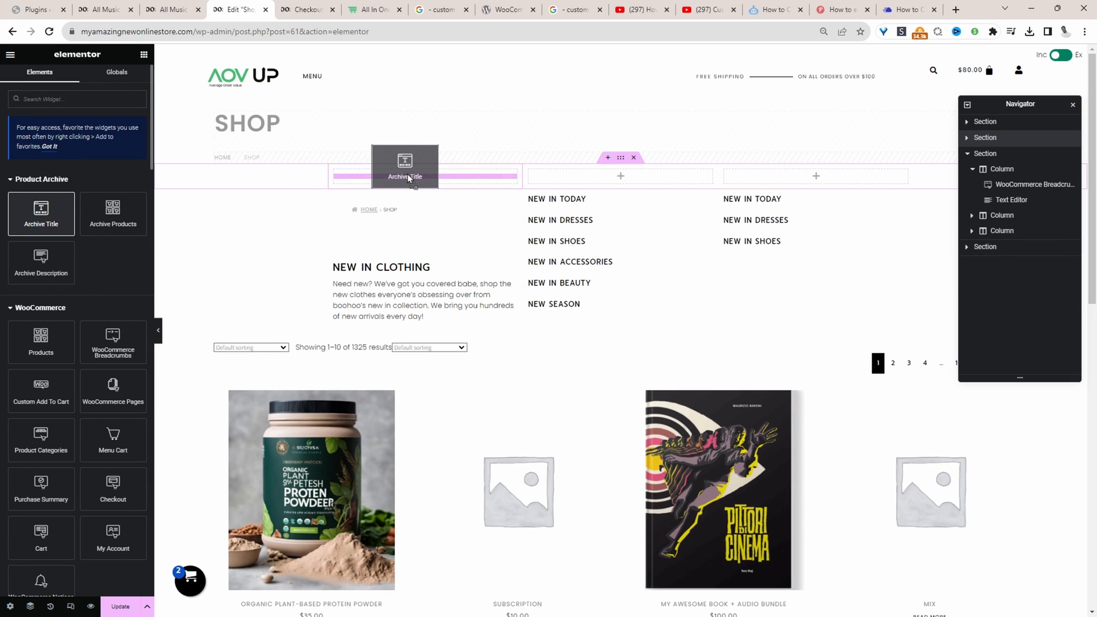
click(404, 177)
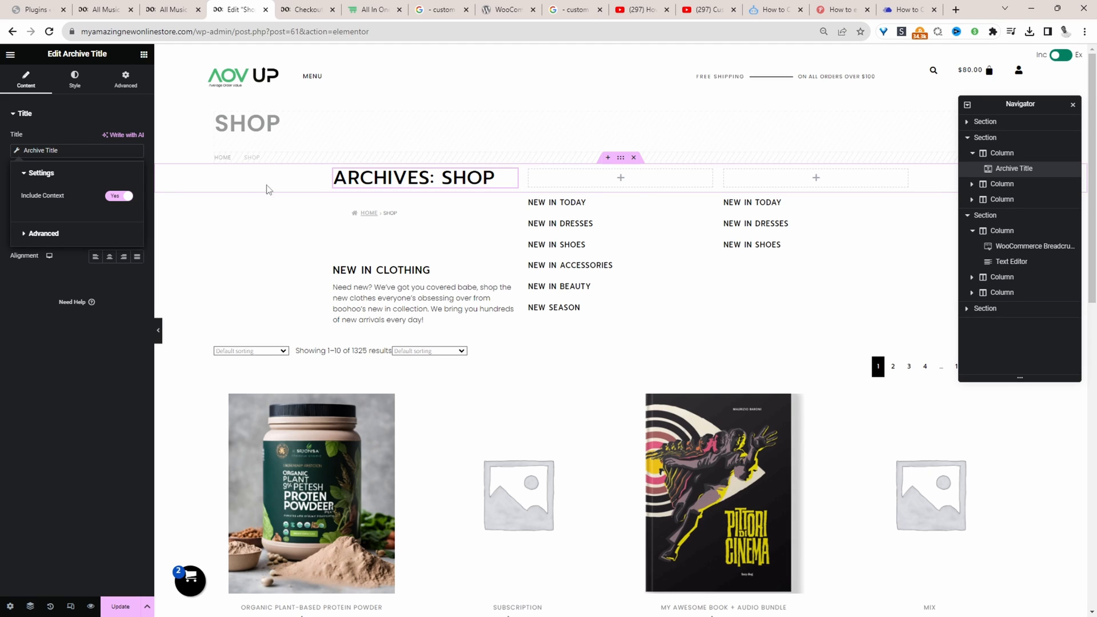
click(119, 196)
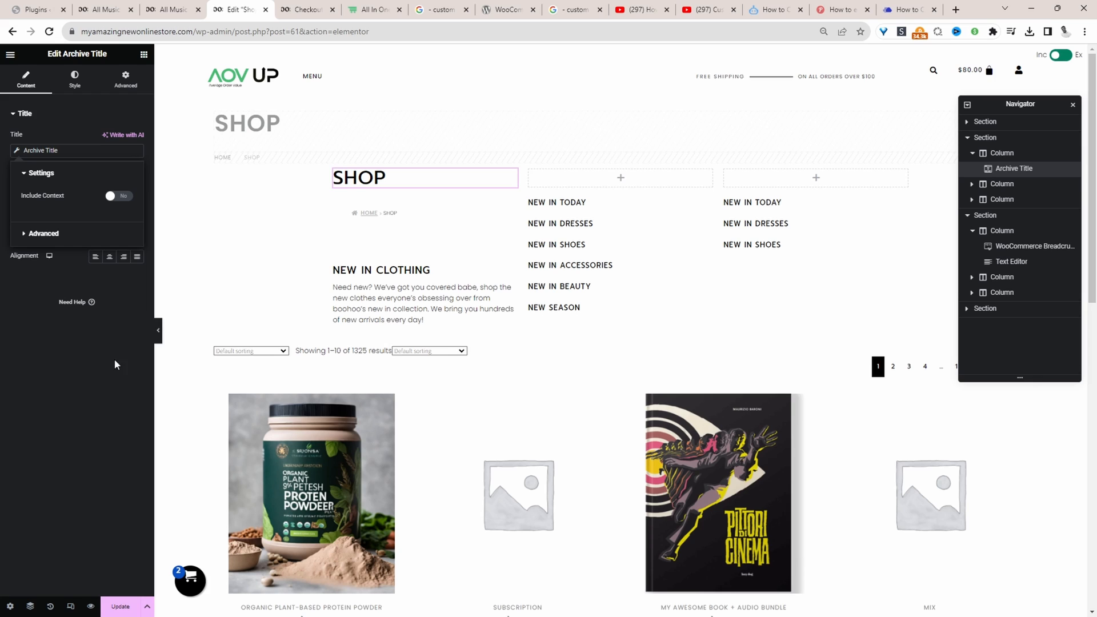
click(425, 177)
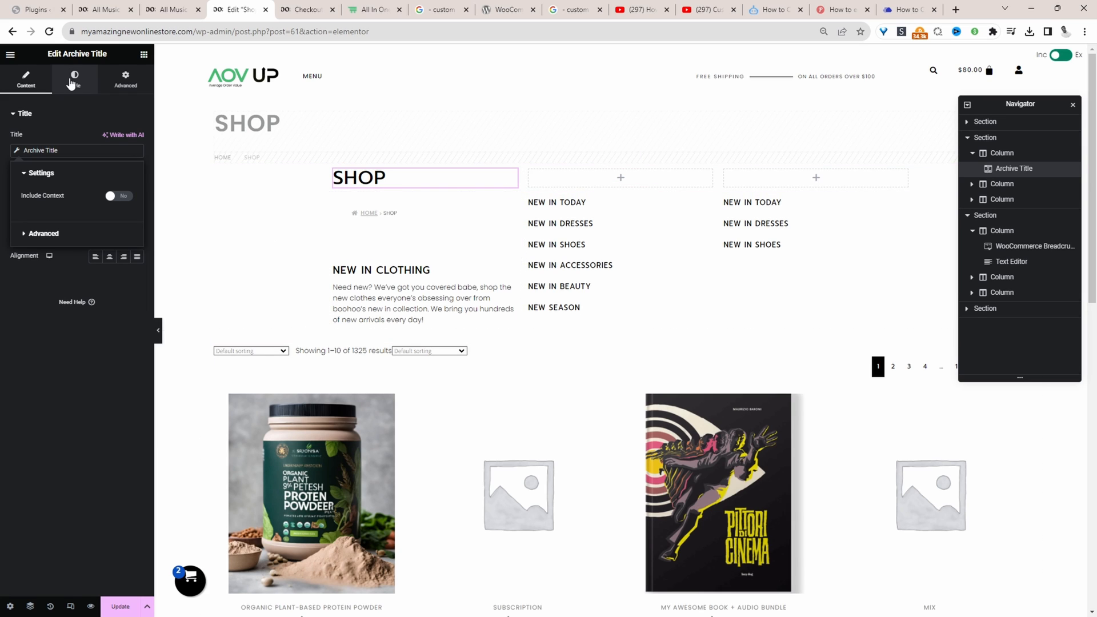
click(75, 79)
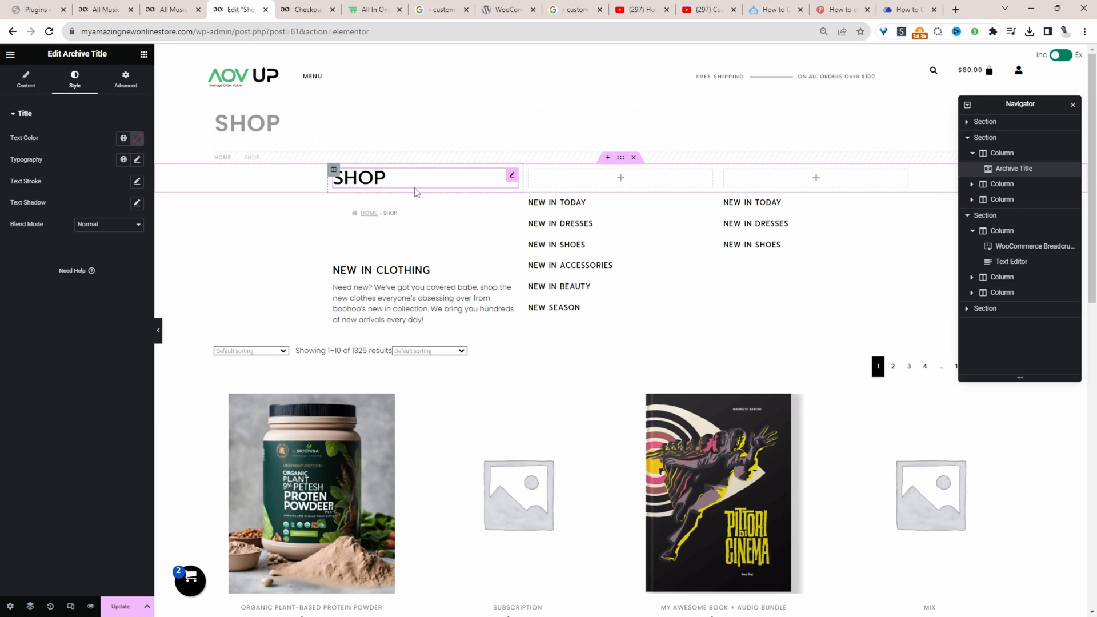
click(137, 159)
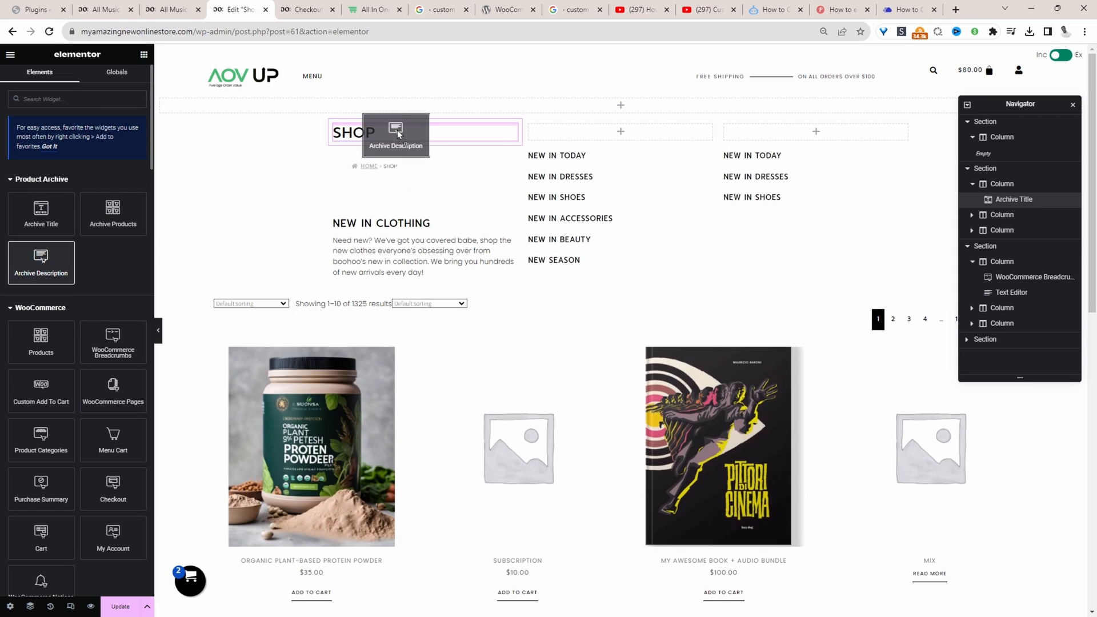
- Place the Archive Description under SHOP and check the four-tile Product Categories grid's query settings
click(395, 132)
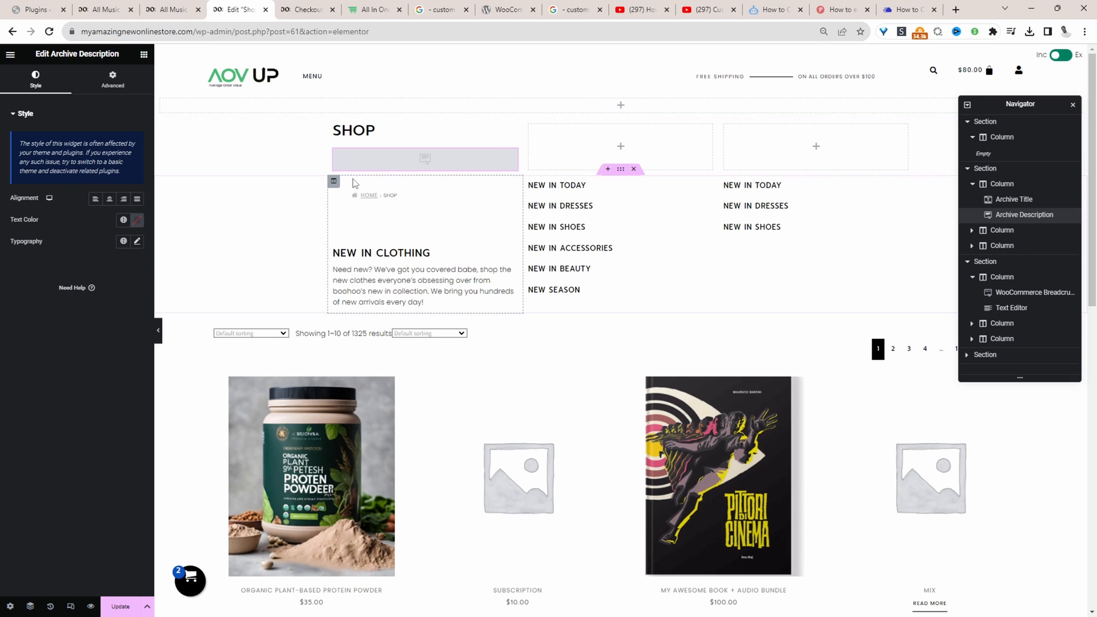
mouse_move(219, 130)
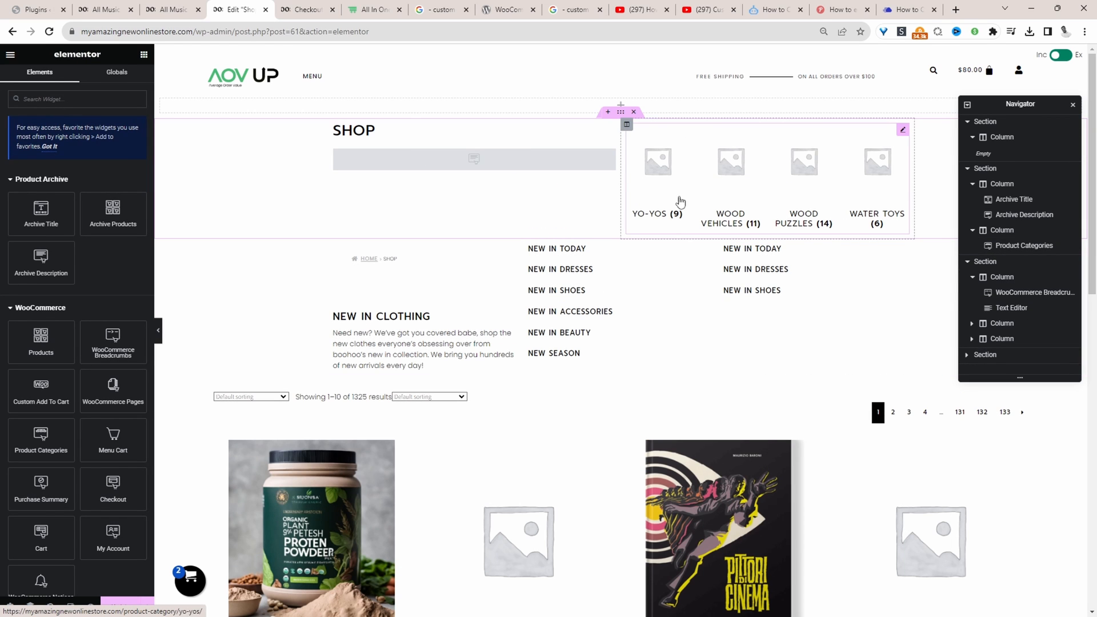
mouse_move(734, 187)
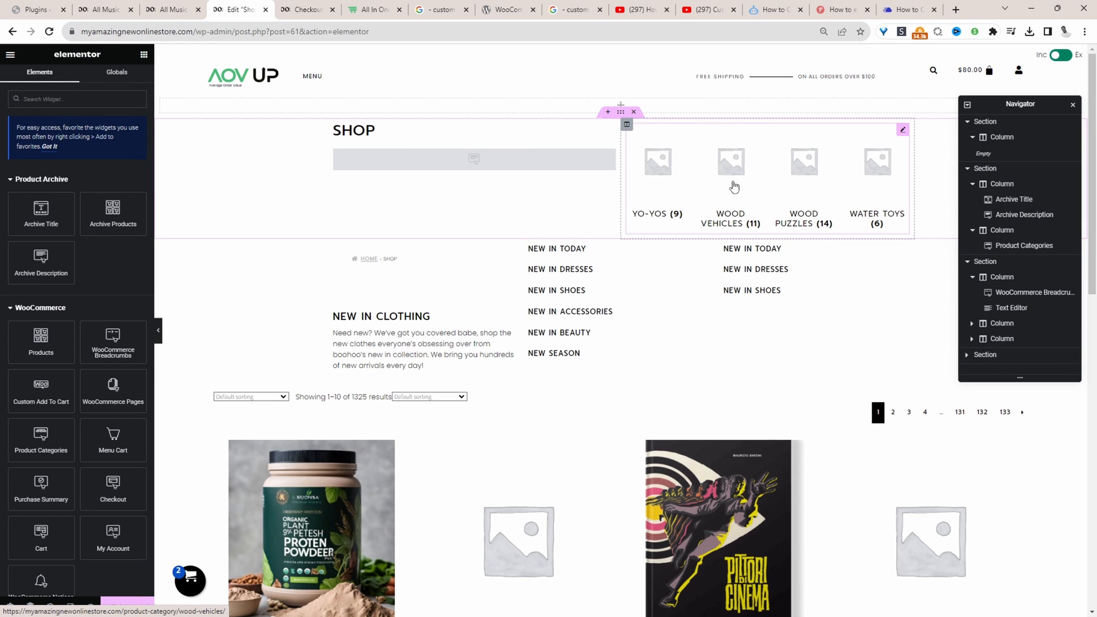
mouse_move(710, 181)
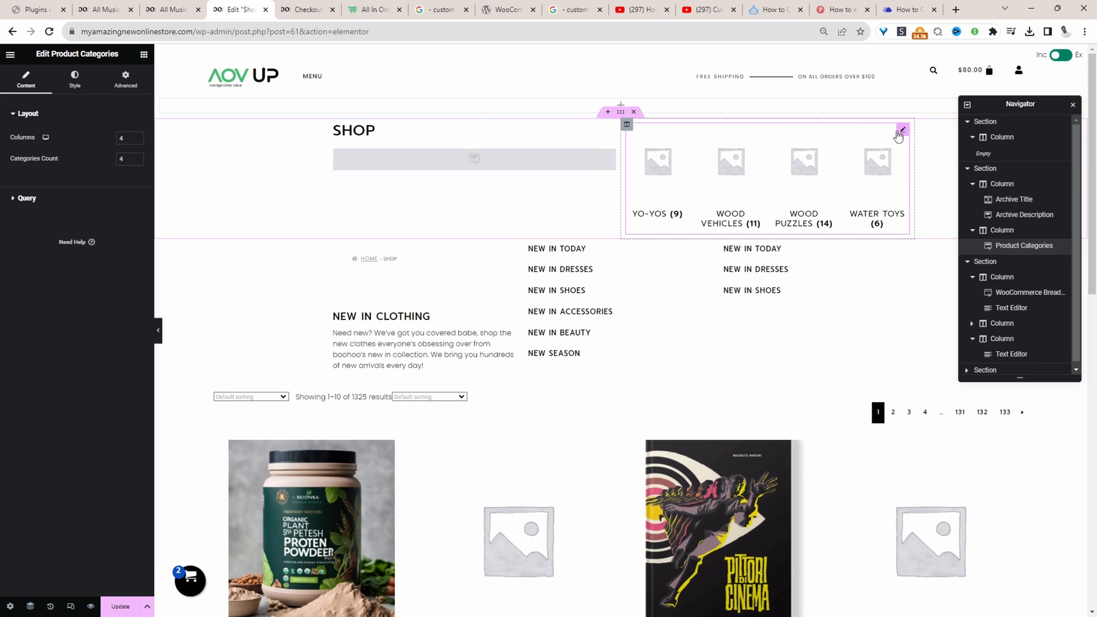
click(27, 138)
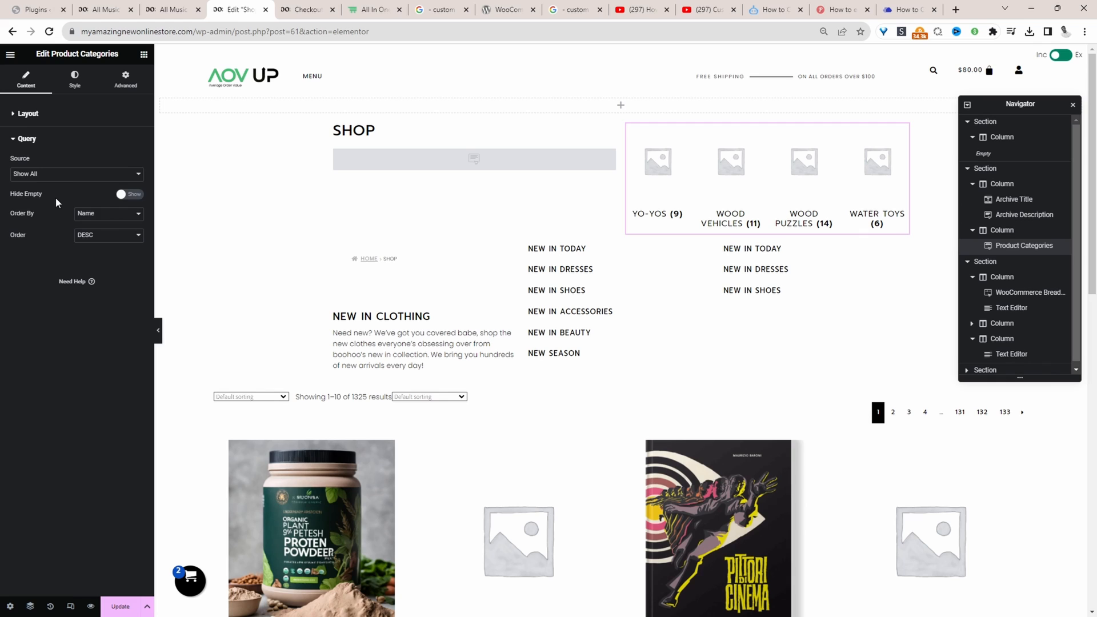
click(75, 173)
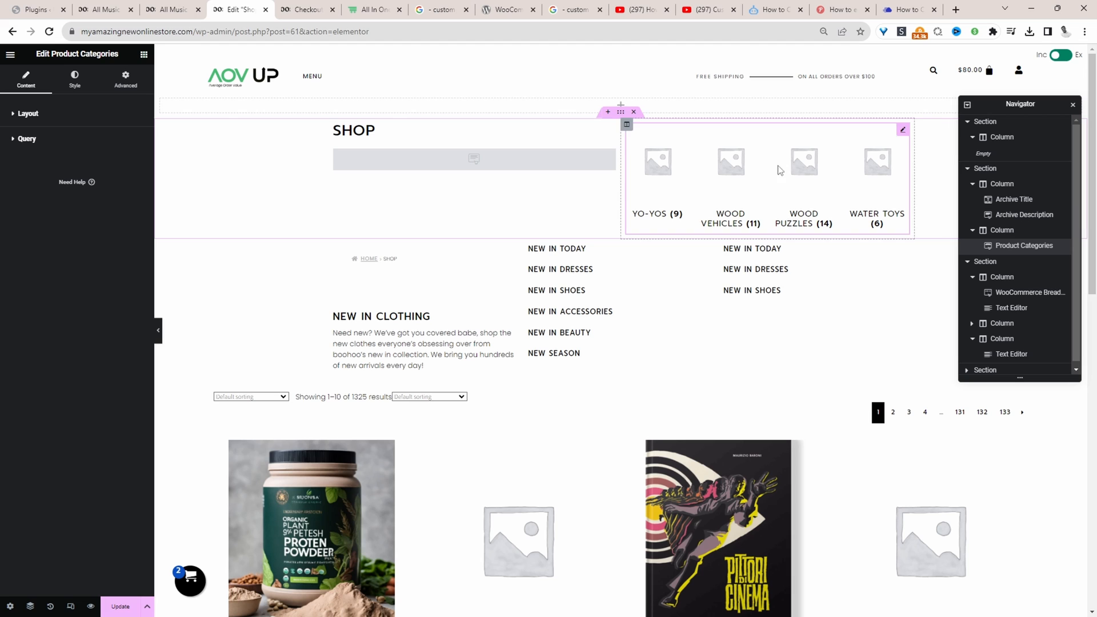
click(27, 138)
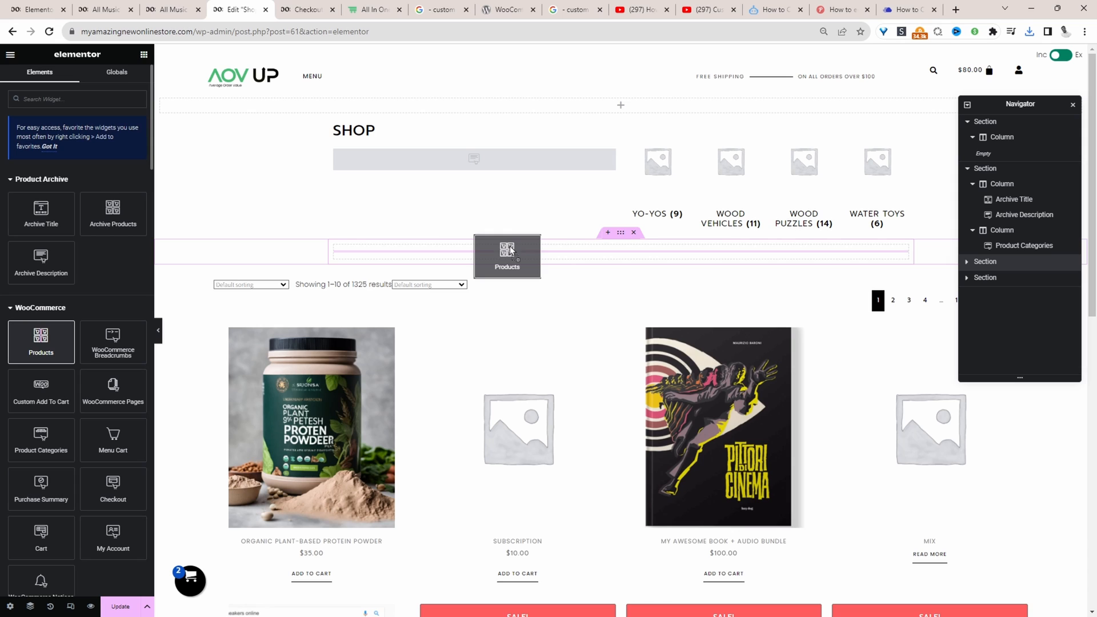
- Place the Products grid in a full-width section and turn on its pagination
click(507, 253)
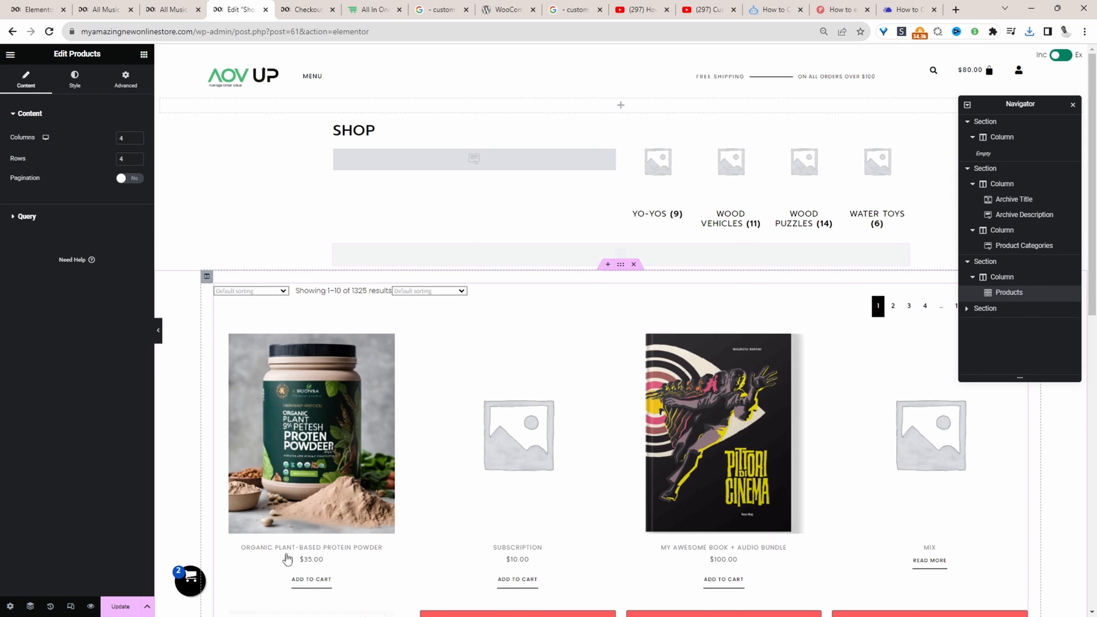
scroll(down, 3)
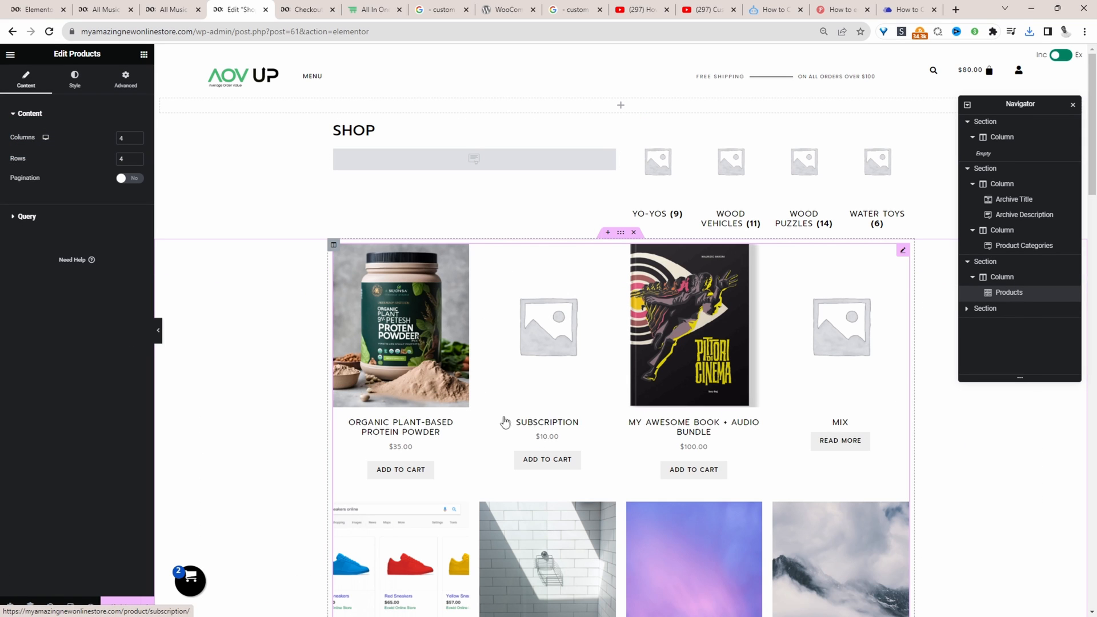
mouse_move(478, 329)
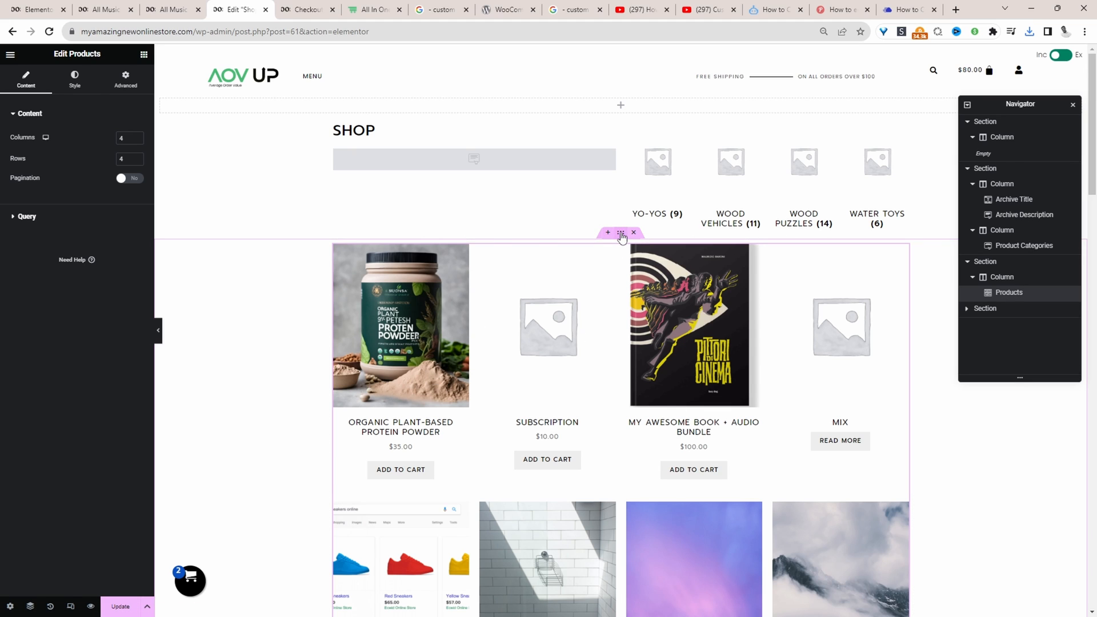
click(620, 231)
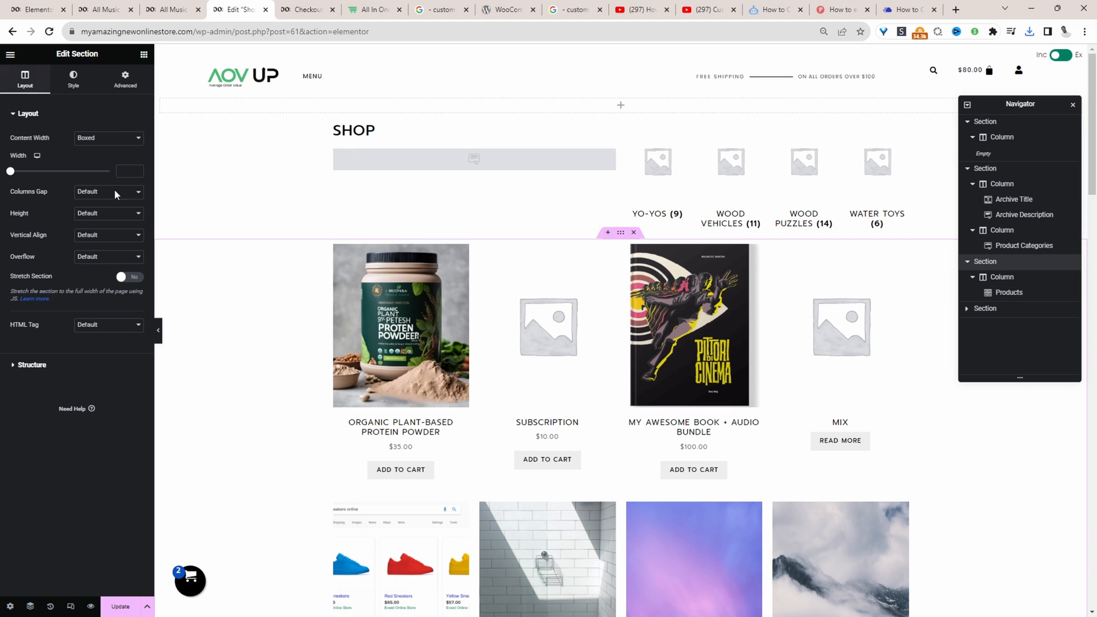
click(108, 138)
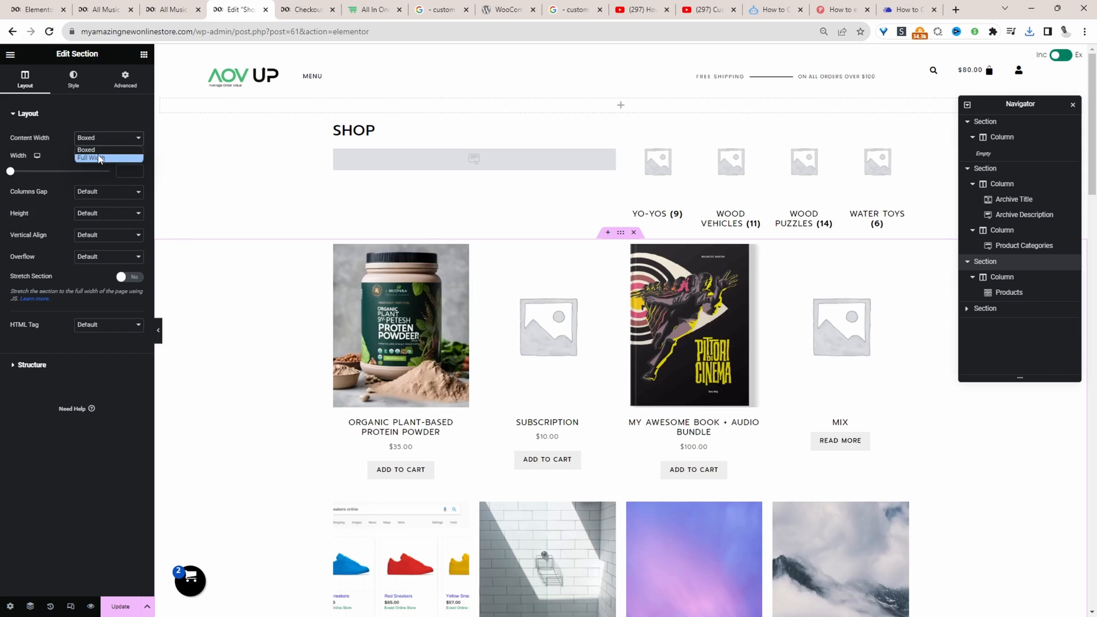
click(90, 158)
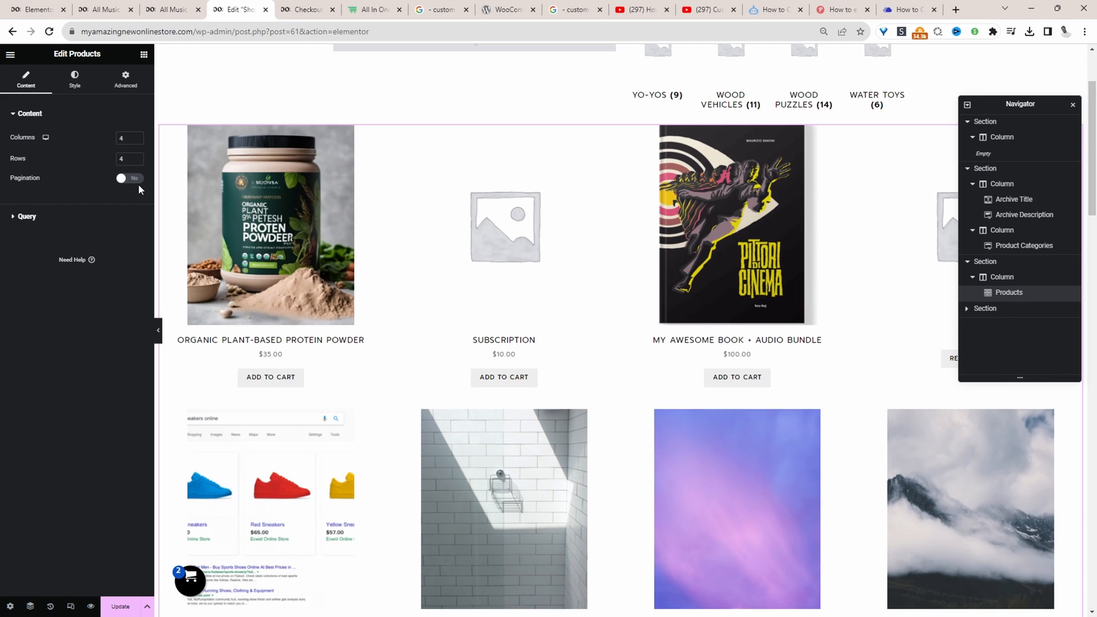
click(125, 177)
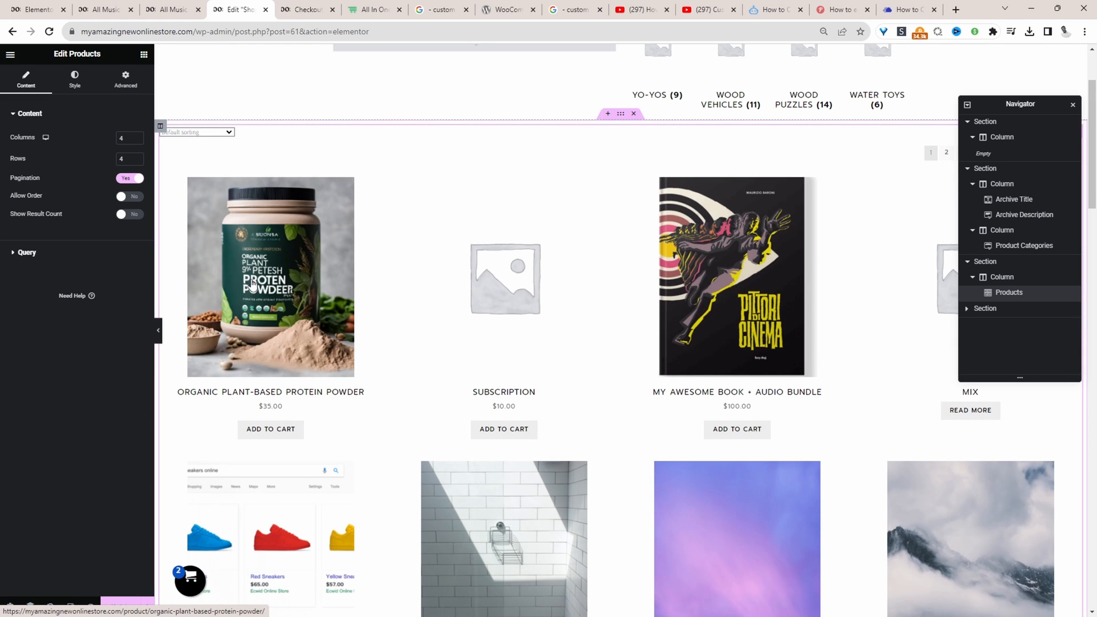
- Set the products grid Query Source to Current Query
scroll(down, 3)
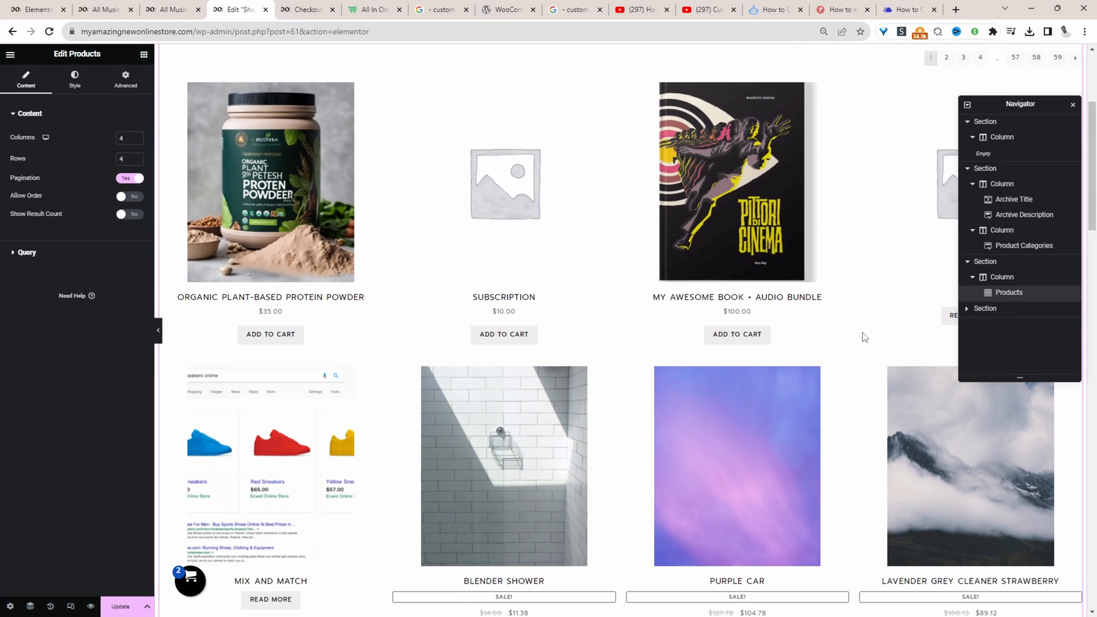
mouse_move(558, 355)
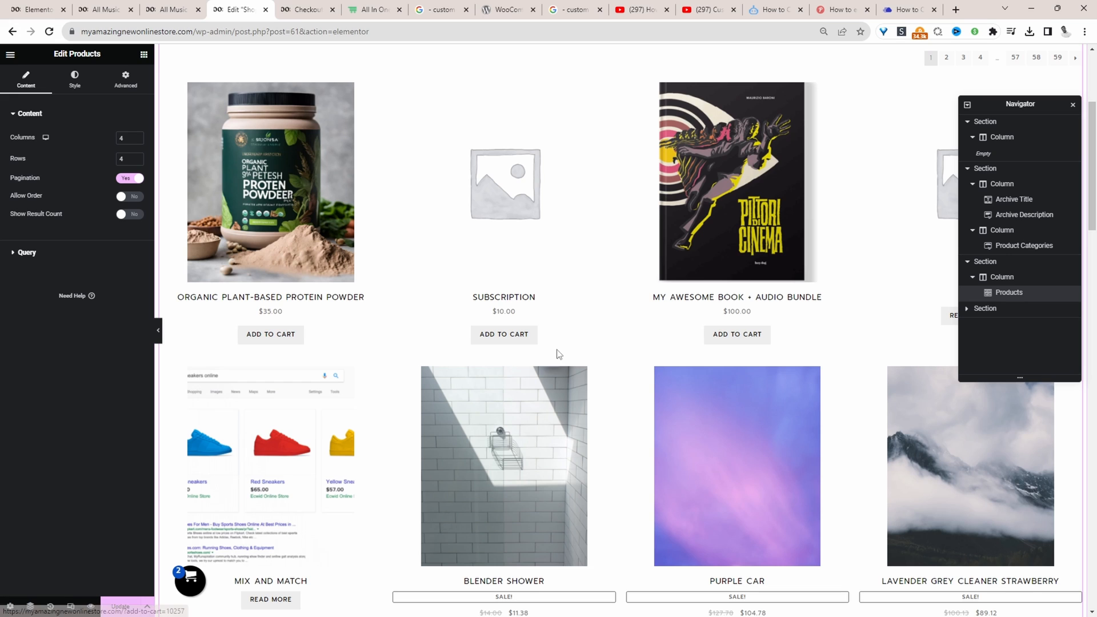
click(128, 196)
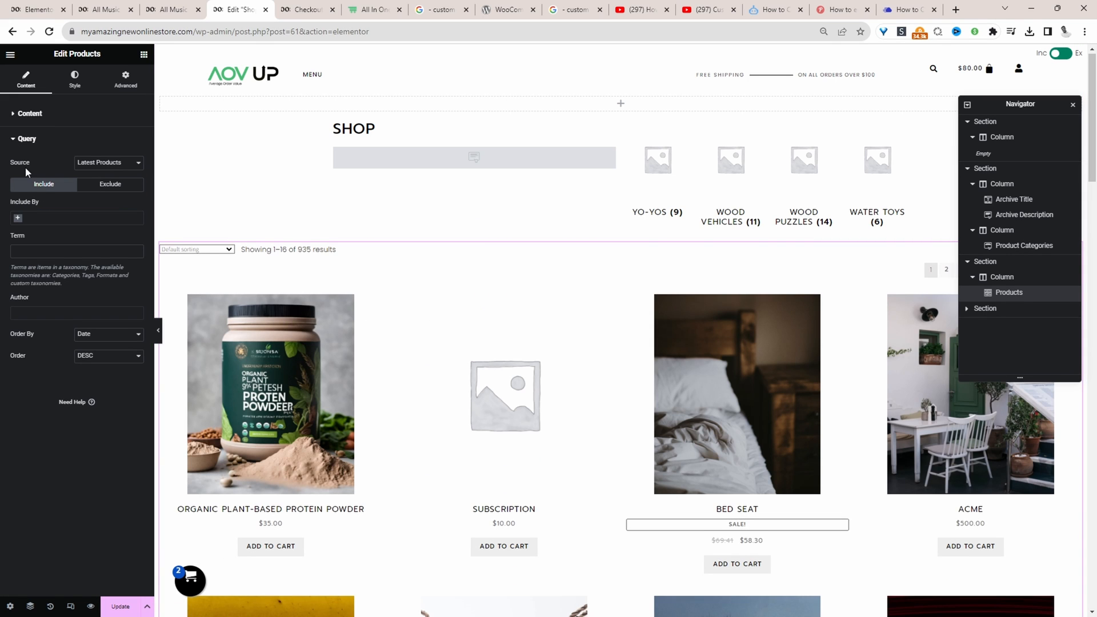
click(107, 162)
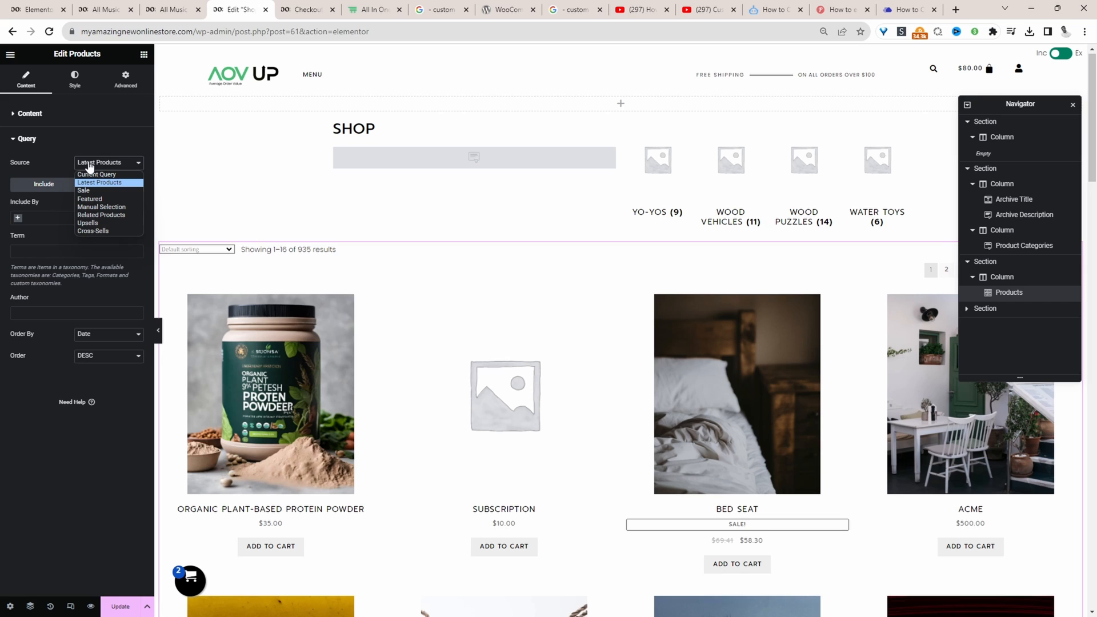
mouse_move(97, 174)
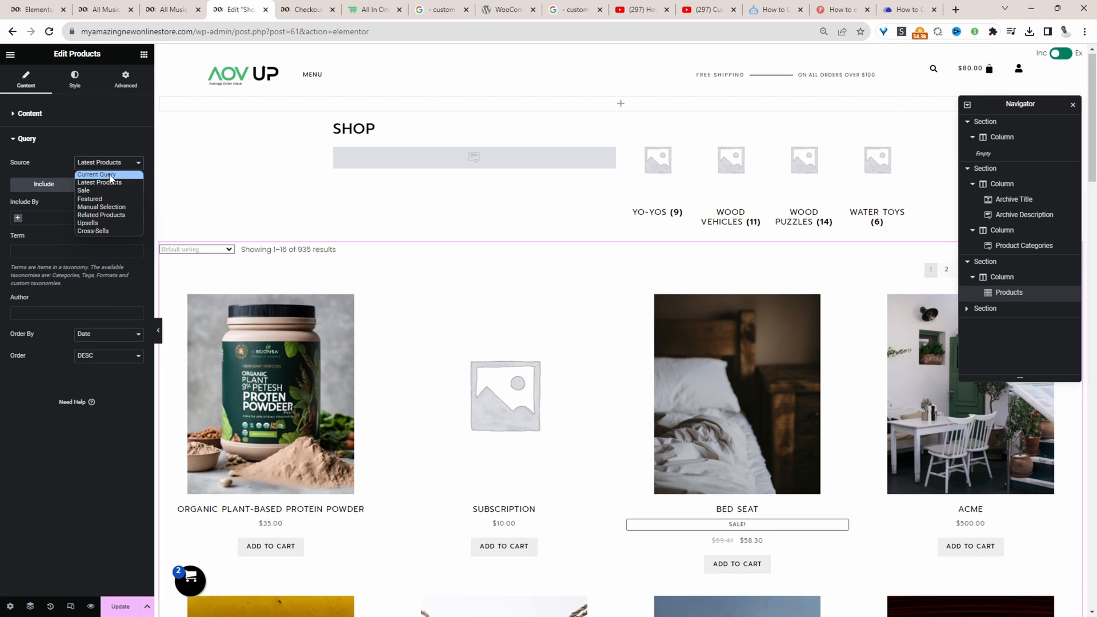
mouse_move(118, 175)
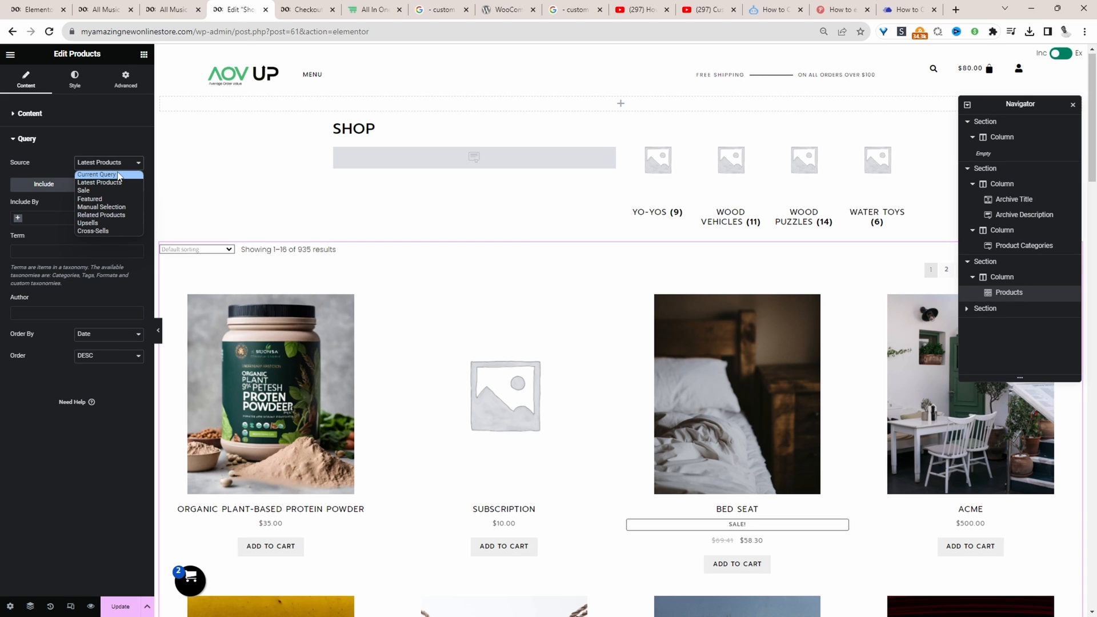
click(97, 175)
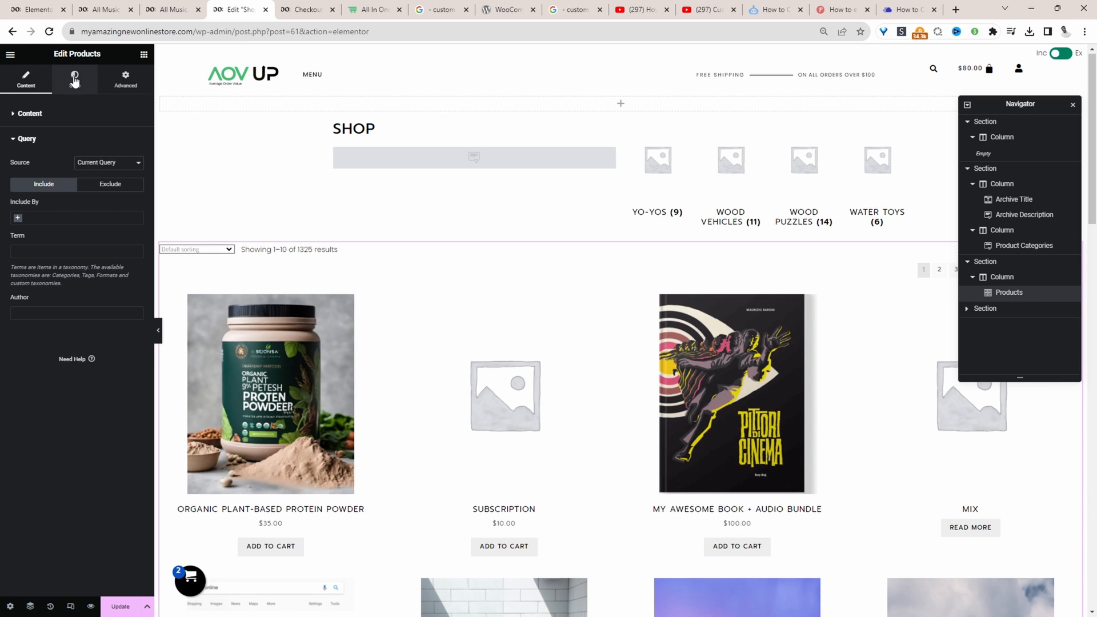
- Style the products grid: column gap back to 20 and a product title colour
click(74, 78)
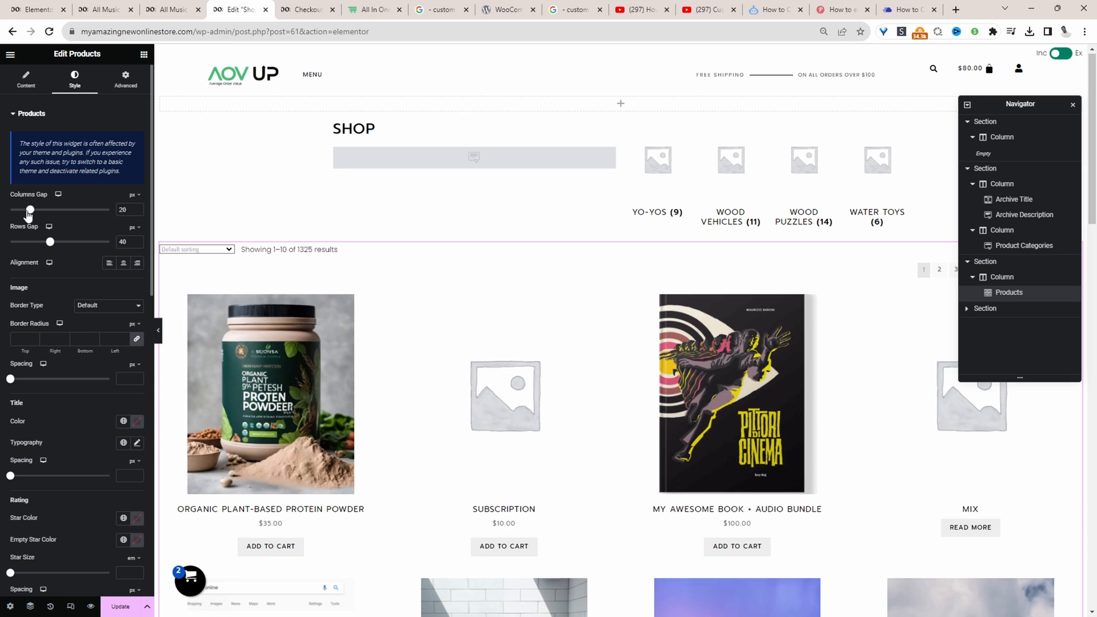
drag(29, 209, 110, 209)
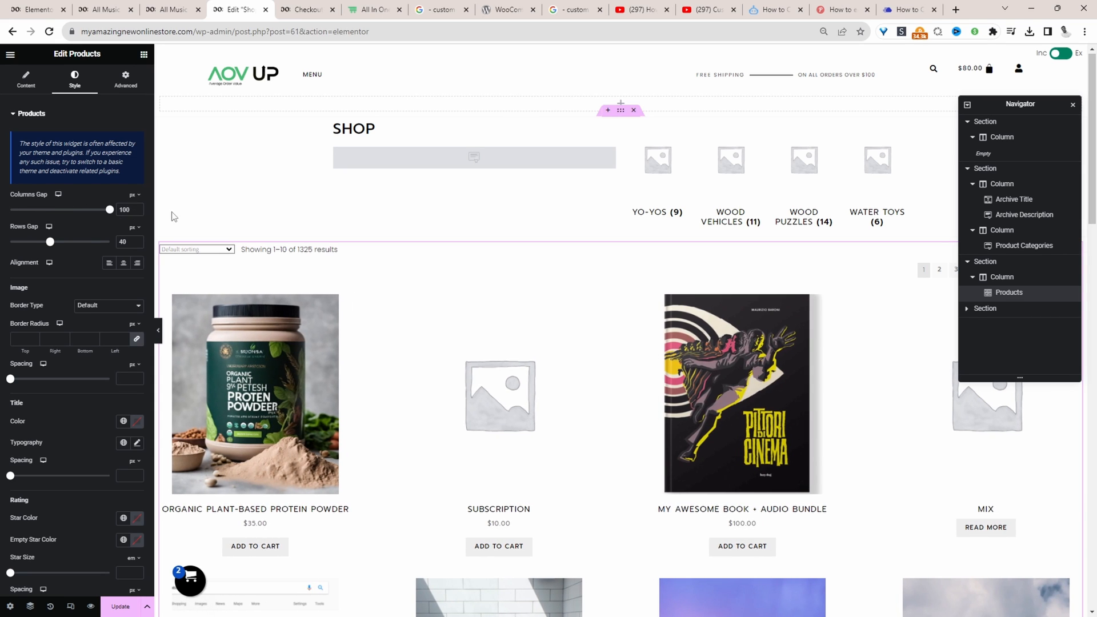
drag(109, 209, 47, 209)
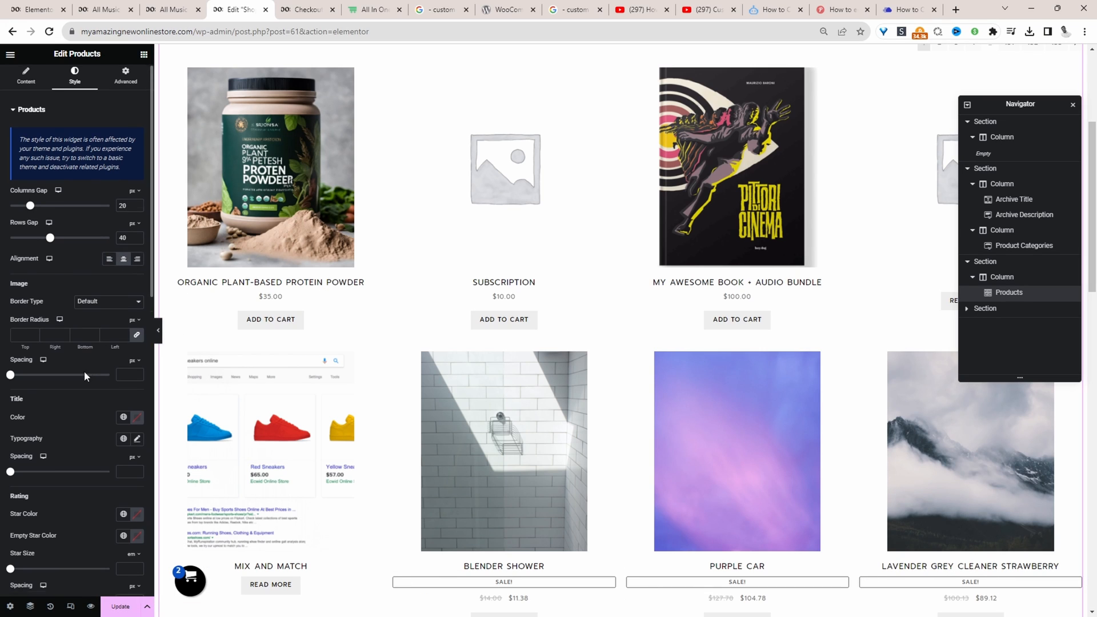
scroll(down, 3)
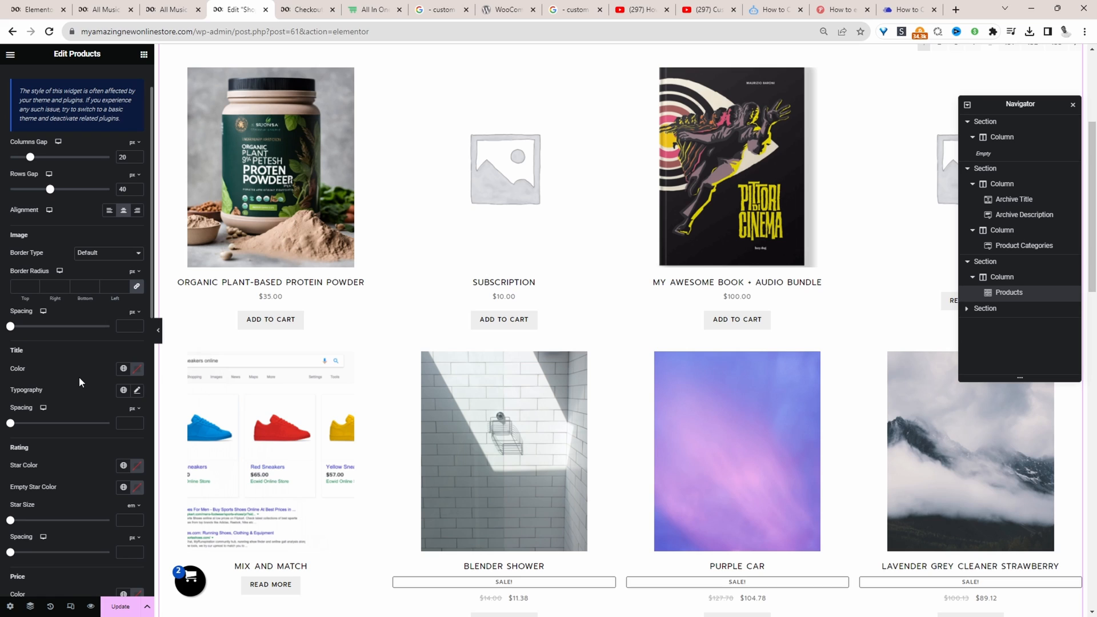
mouse_move(100, 369)
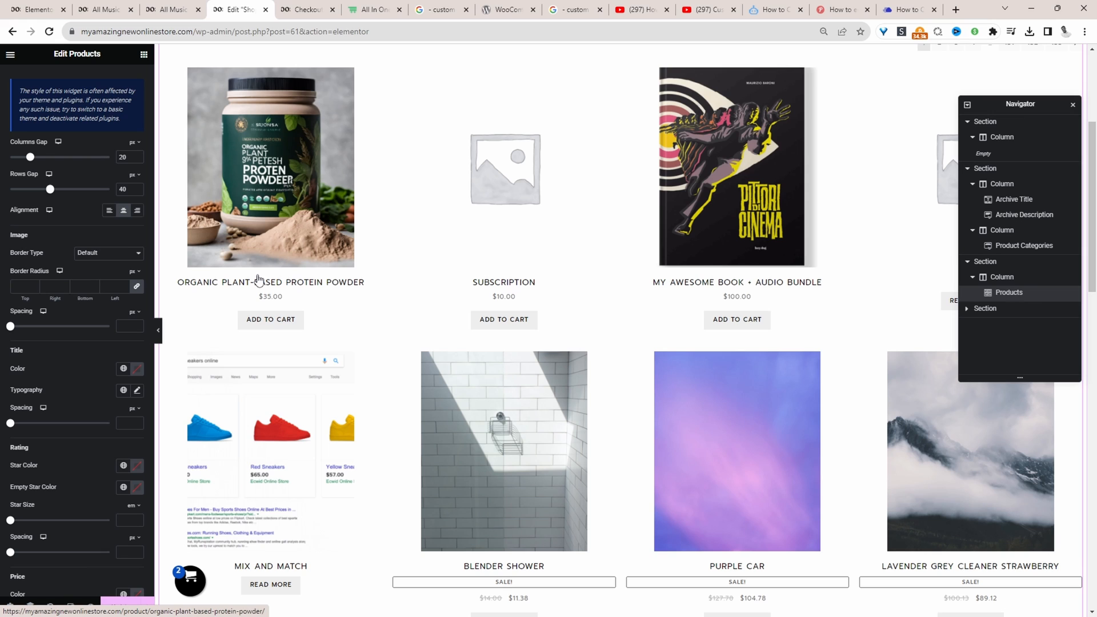
click(137, 368)
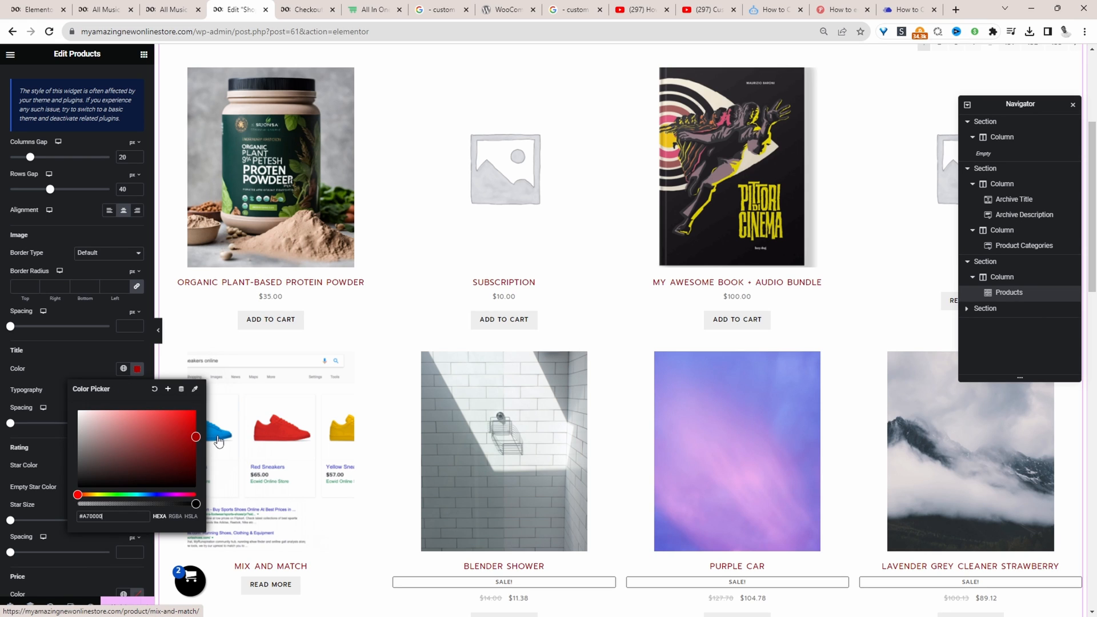
scroll(down, 3)
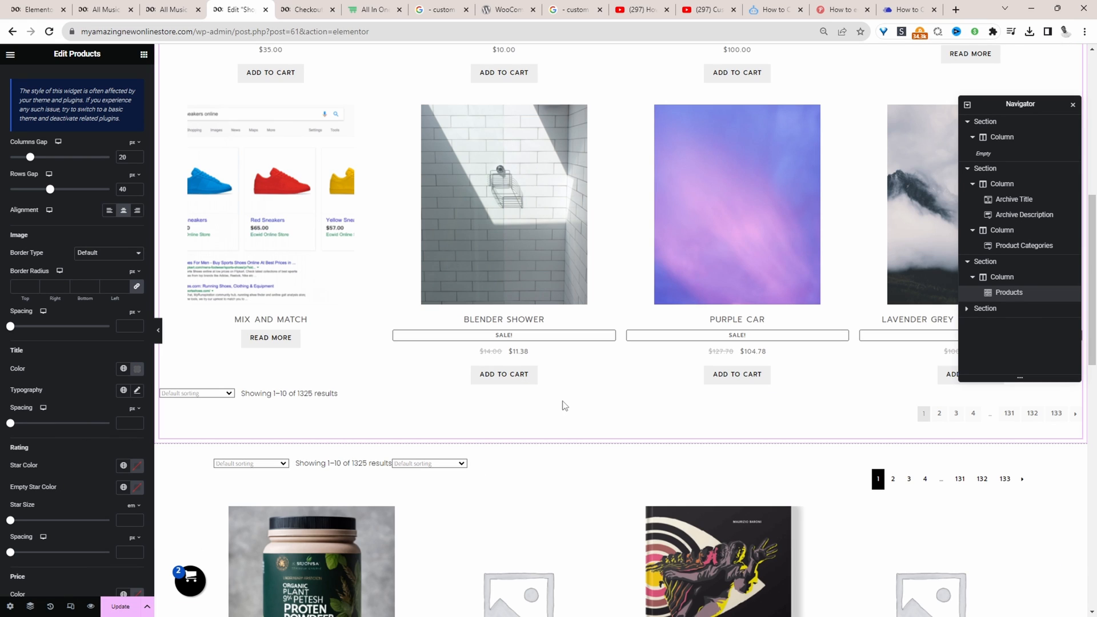
click(143, 53)
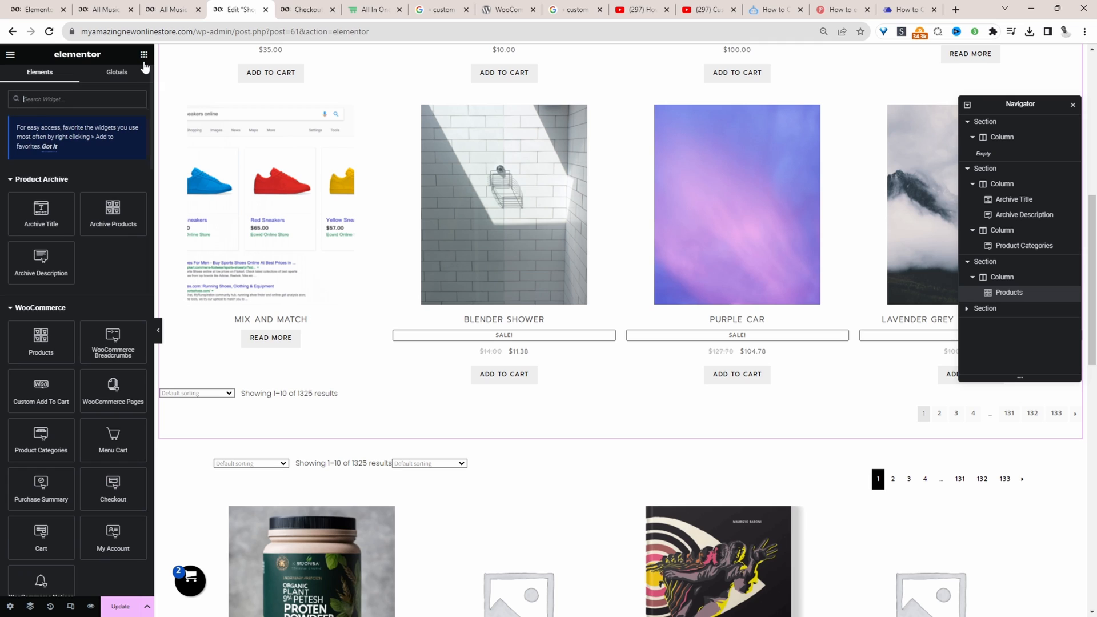
- Scroll down to add an empty section beneath the Products grid
scroll(down, 3)
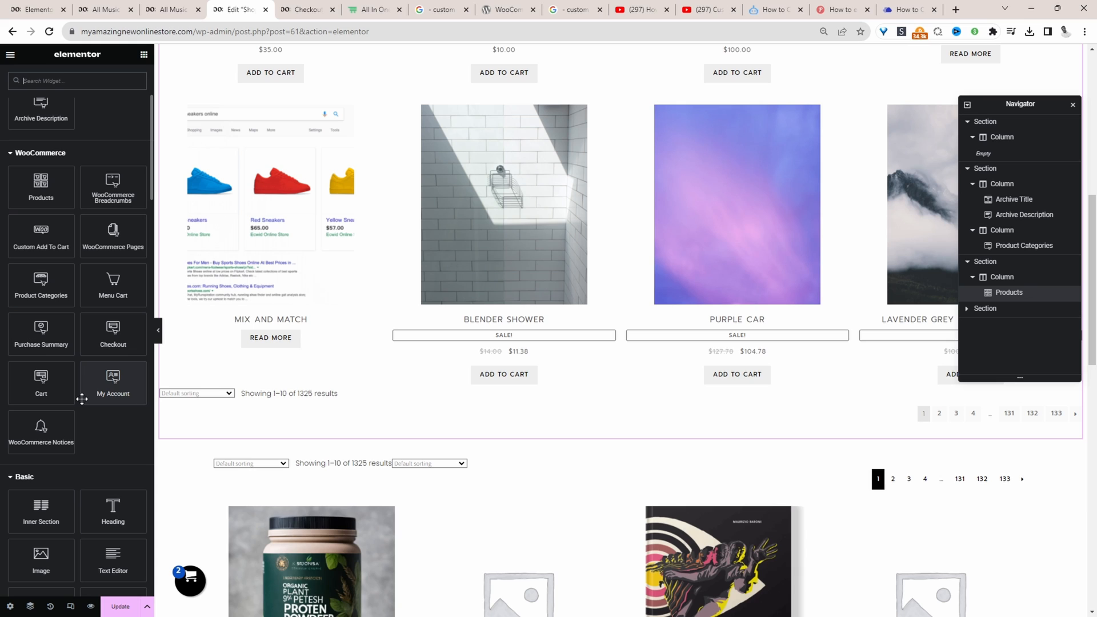
mouse_move(62, 488)
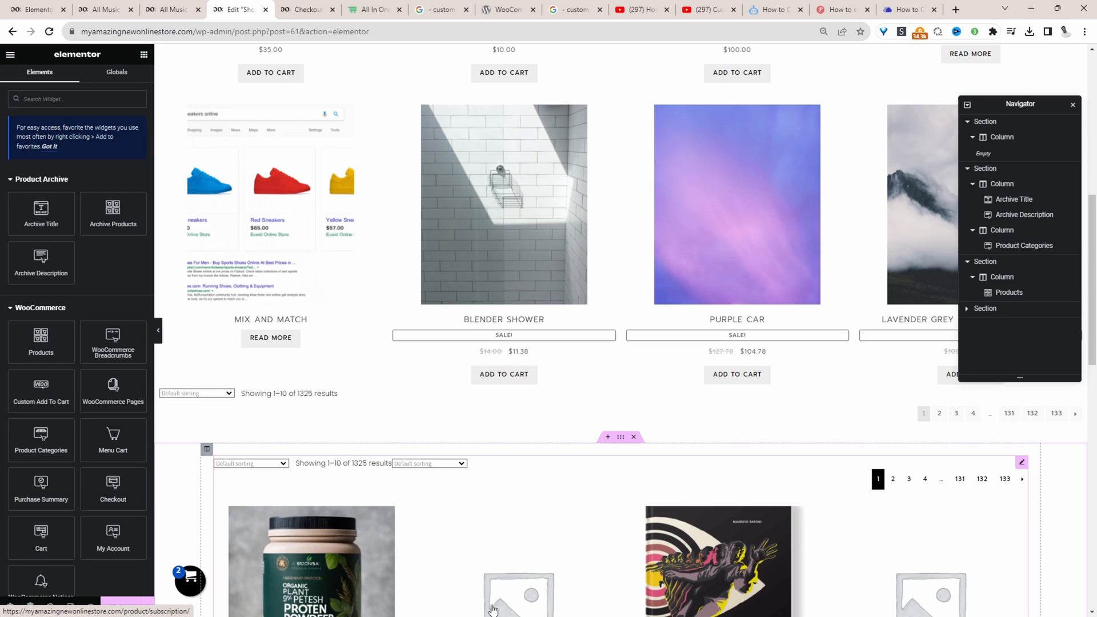
scroll(down, 3)
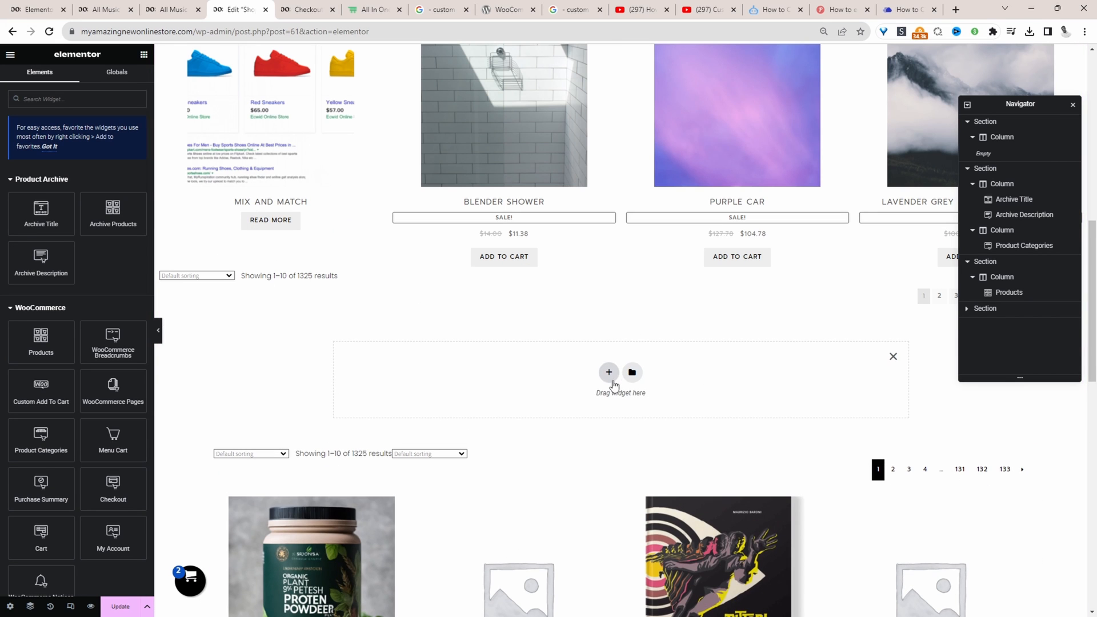
- Build a two-column section with an image, the 10%-off signup heading, and a Name/Email form
click(608, 371)
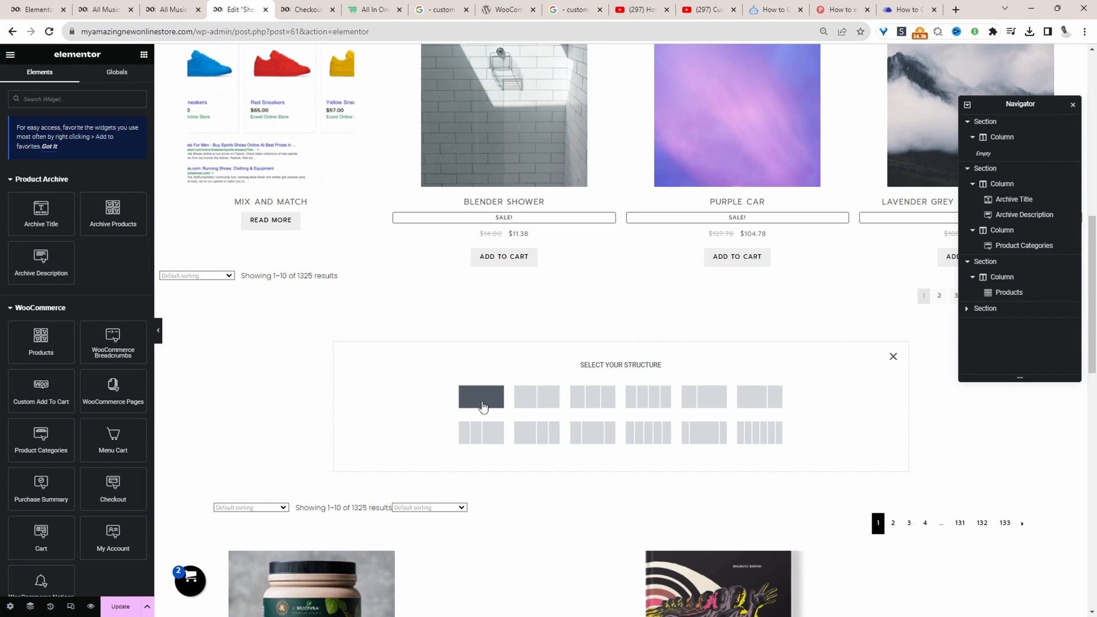
mouse_move(732, 392)
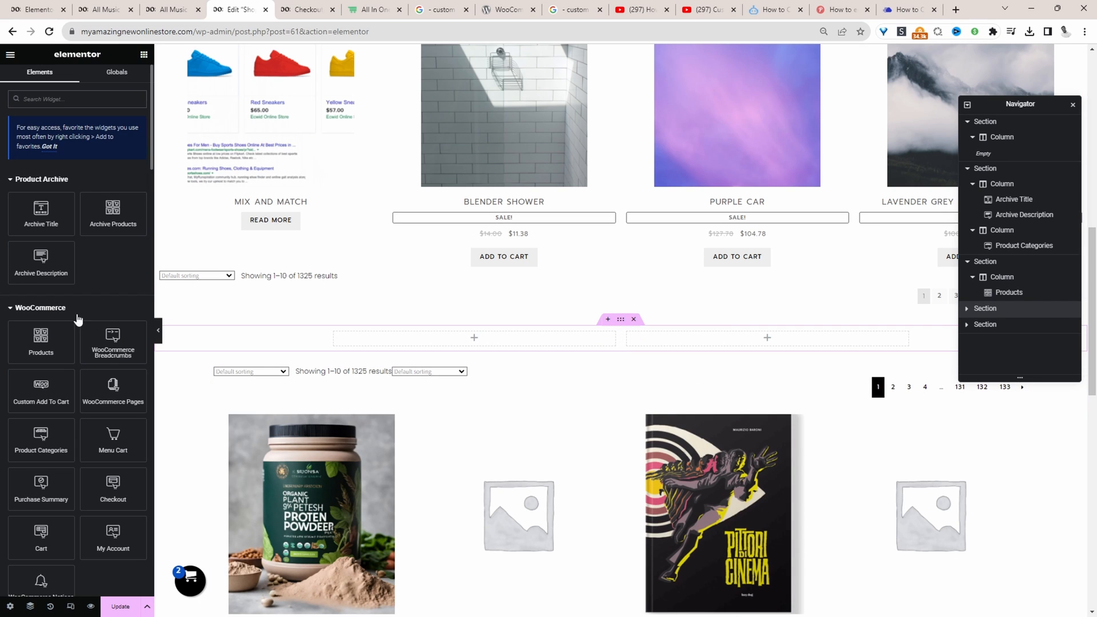
mouse_move(70, 242)
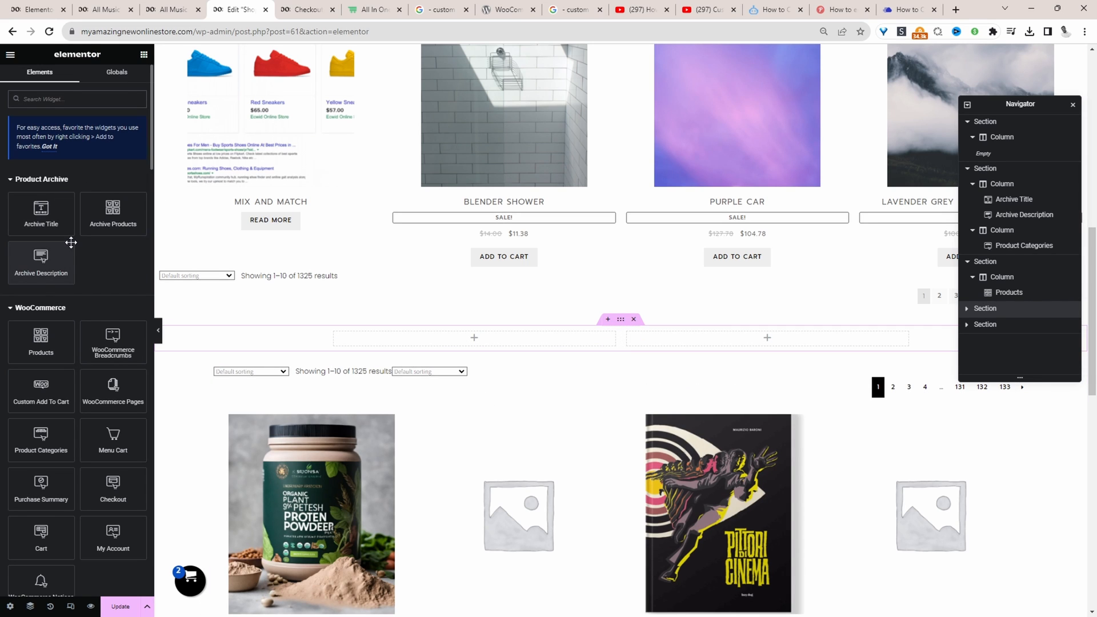
text(im)
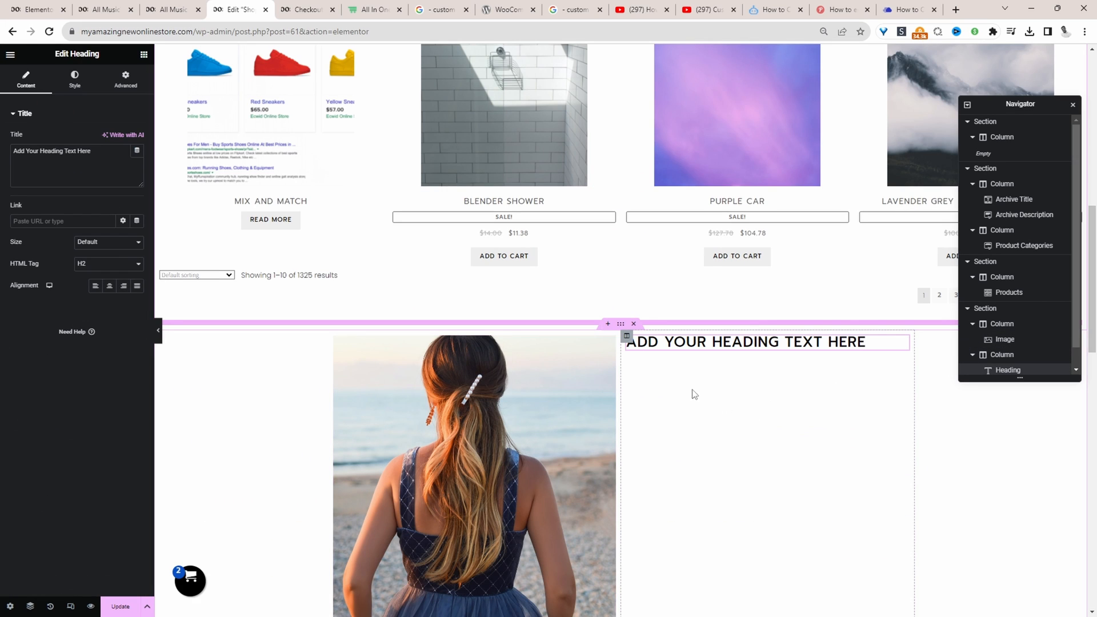
triple_click(52, 150)
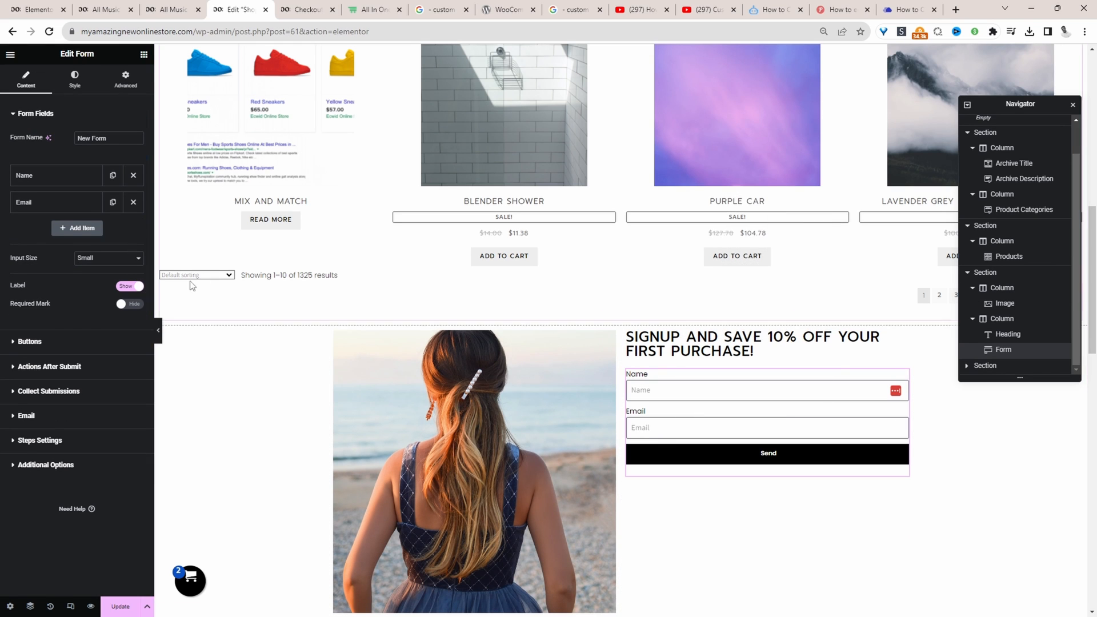
- Set the submit button text to Subscribe and add ActiveCampaign as an after-submit action
click(29, 342)
text(Sub)
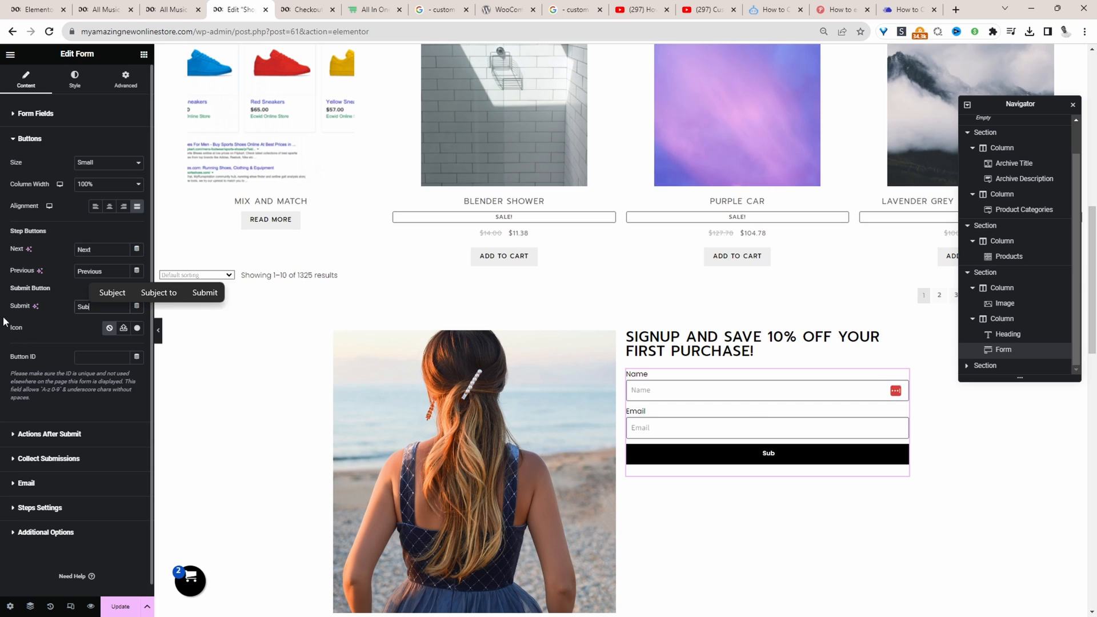
click(49, 434)
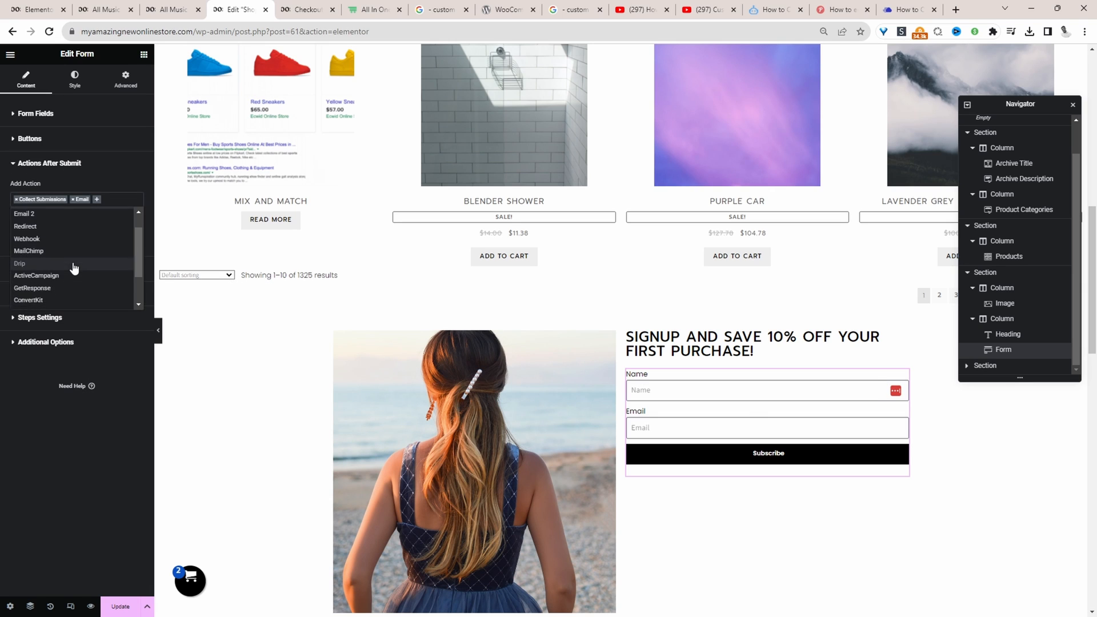
scroll(down, 3)
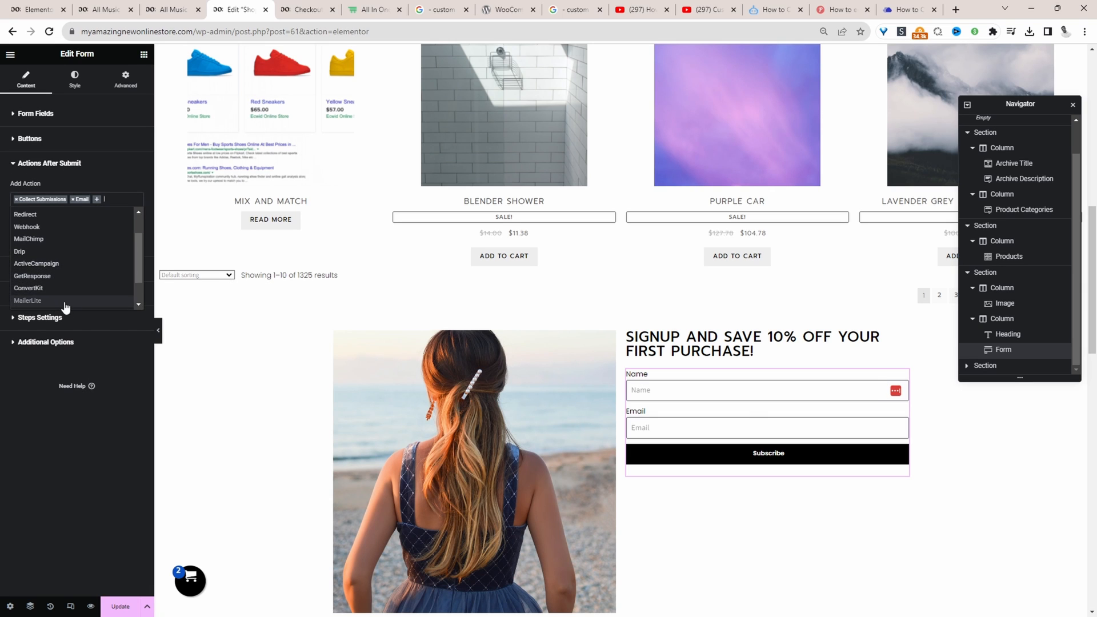
click(35, 263)
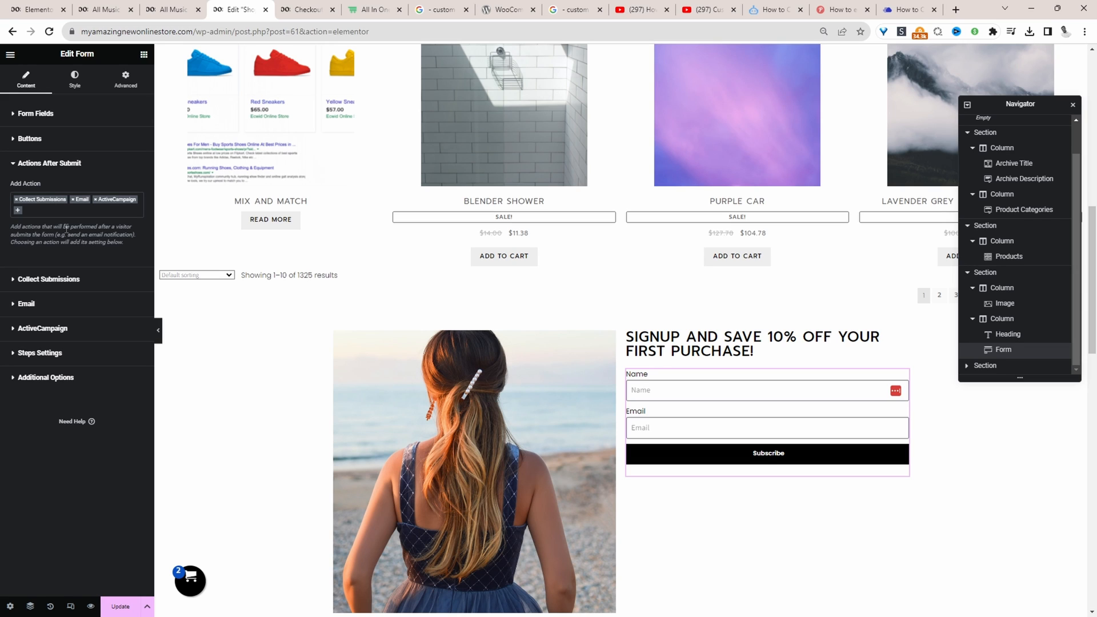
mouse_move(53, 352)
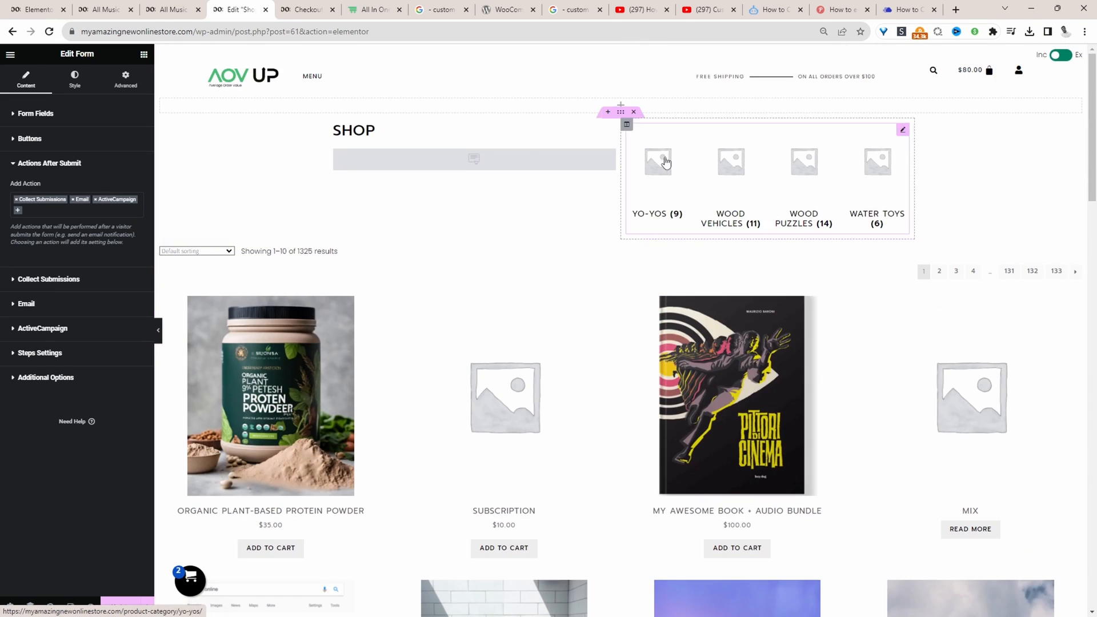
- Publish the template with an Include condition targeting all Product categories
click(121, 606)
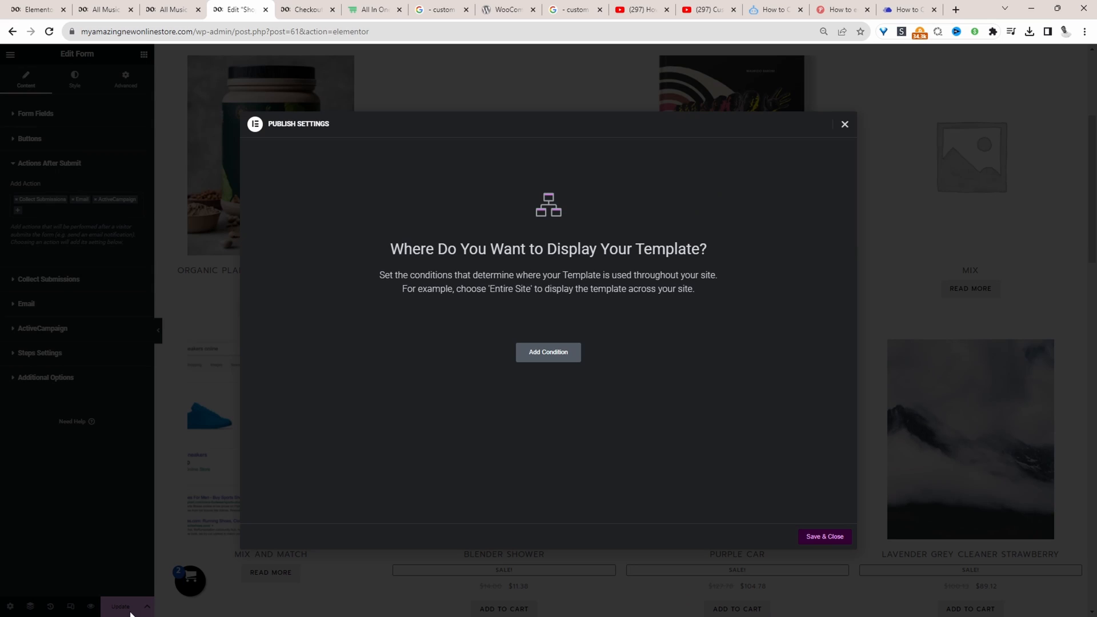
click(548, 352)
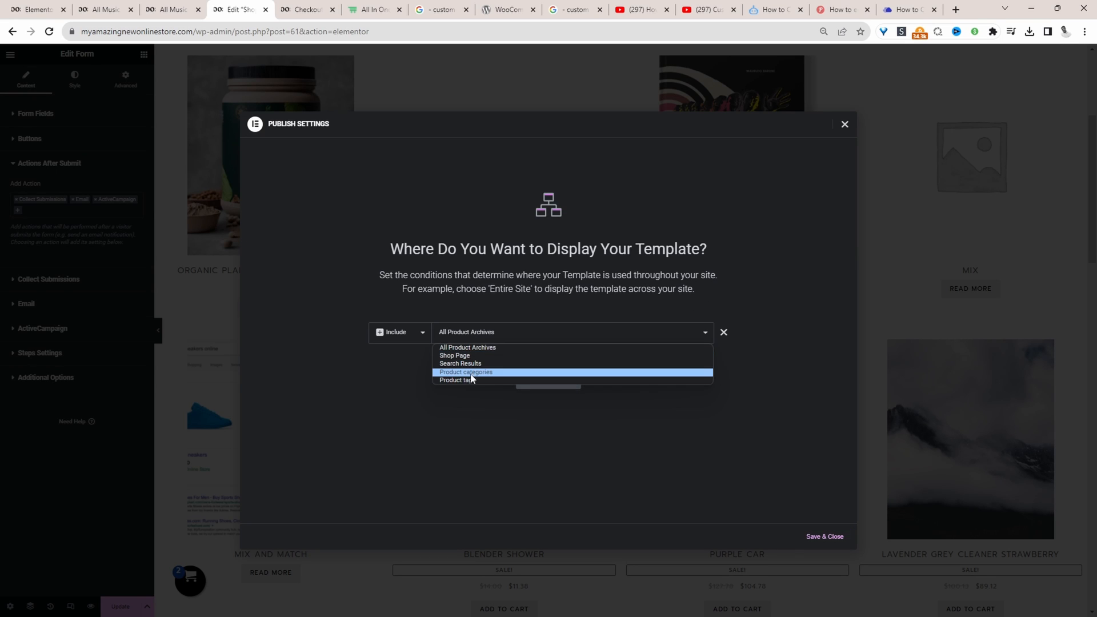
click(465, 372)
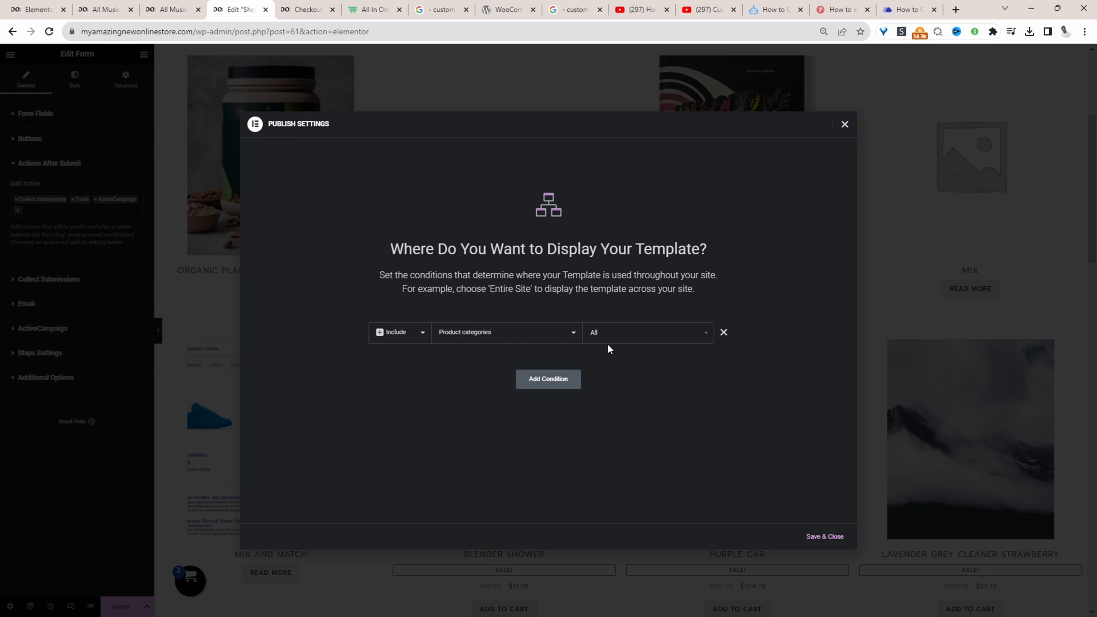
click(644, 331)
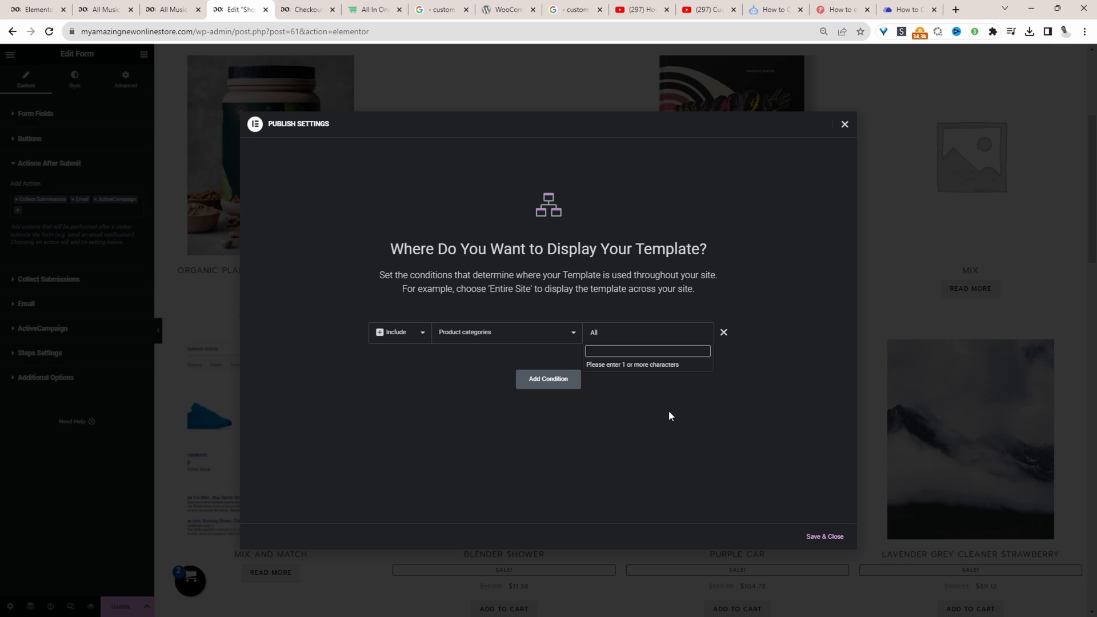
mouse_move(824, 536)
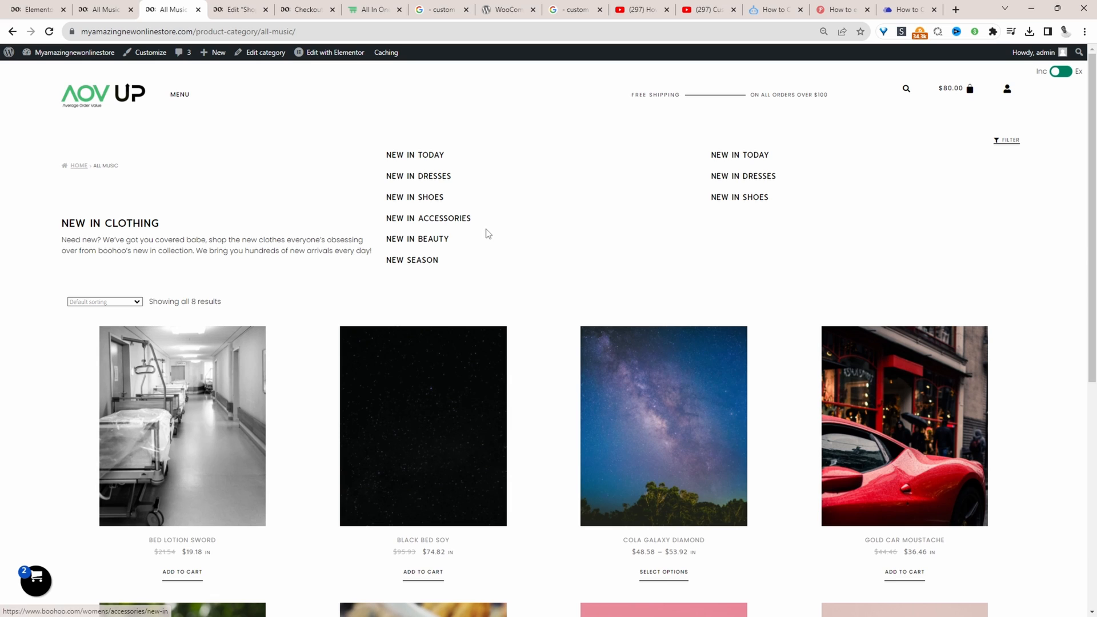
mouse_move(294, 165)
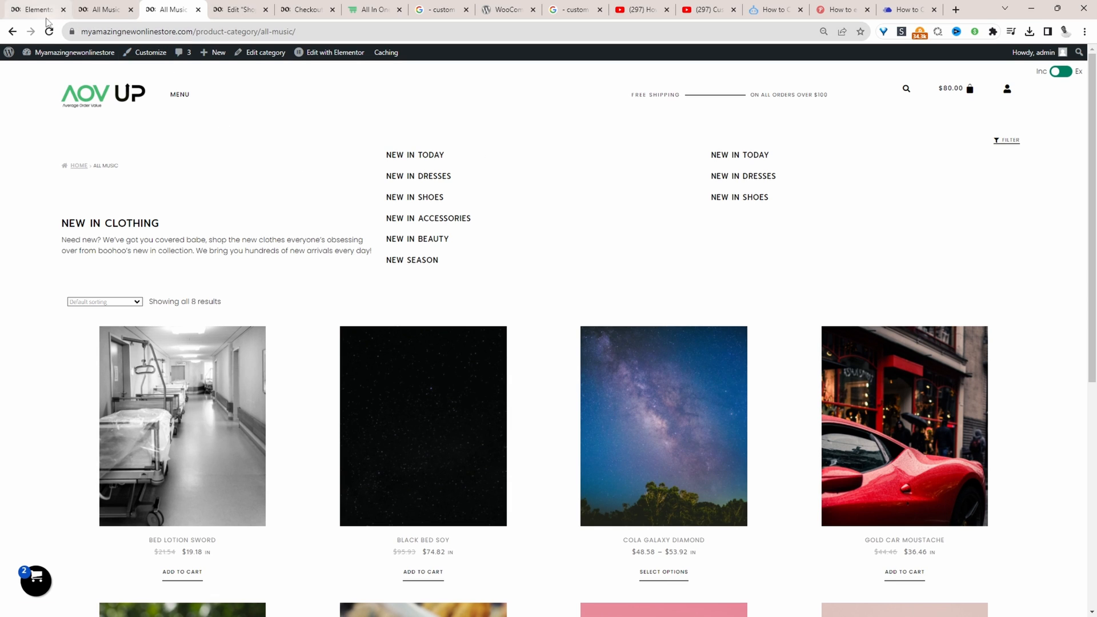
- Reload the All Music category page and check that it renders the new template
click(48, 31)
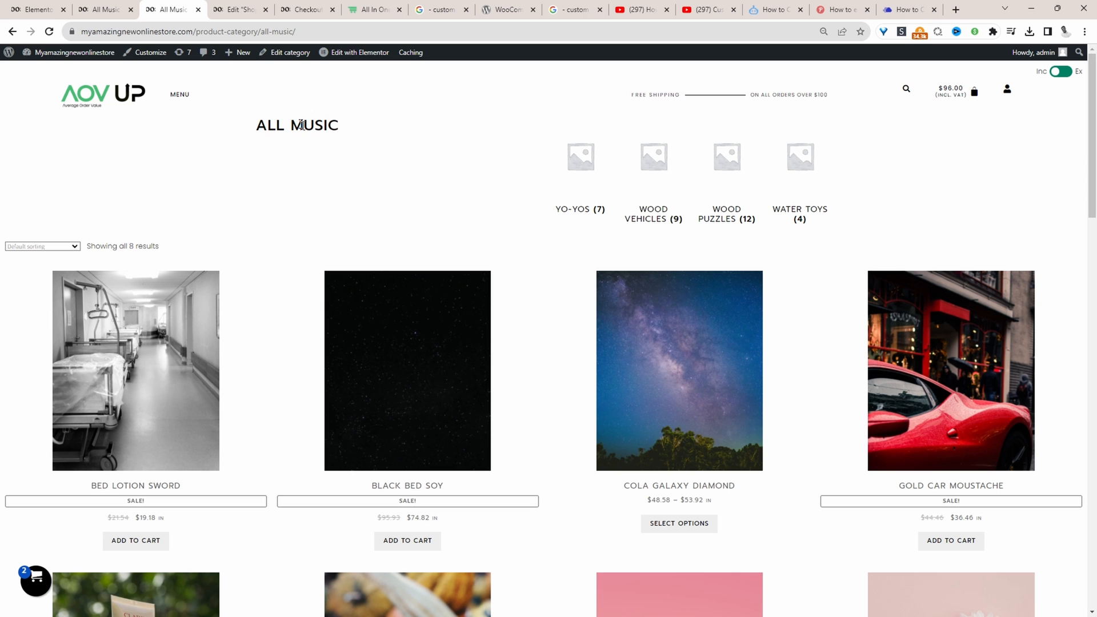
double_click(296, 125)
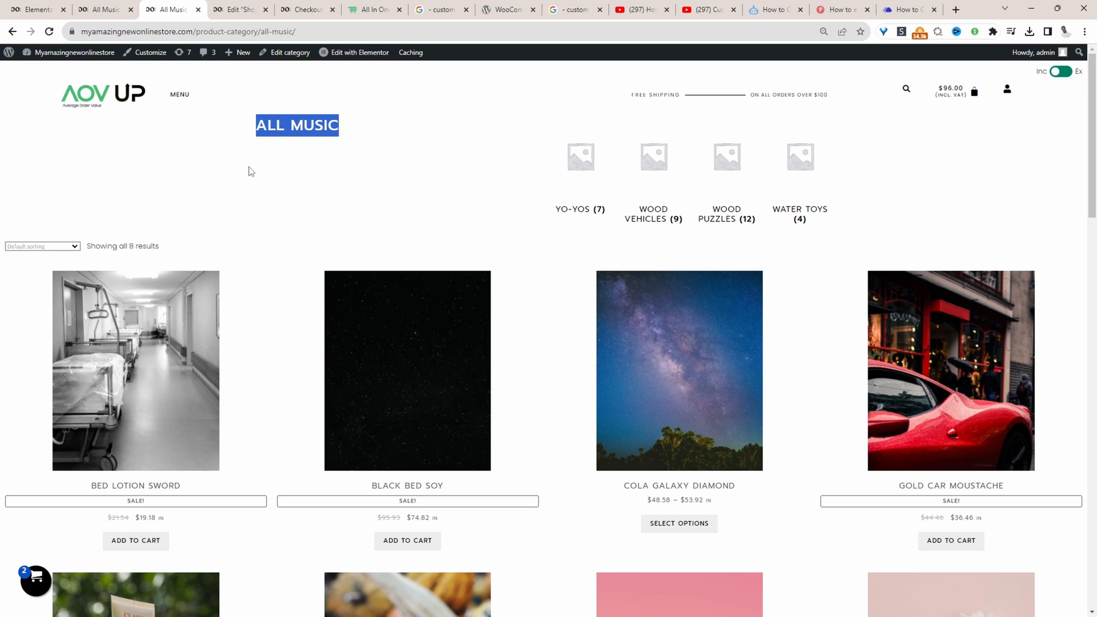
scroll(down, 3)
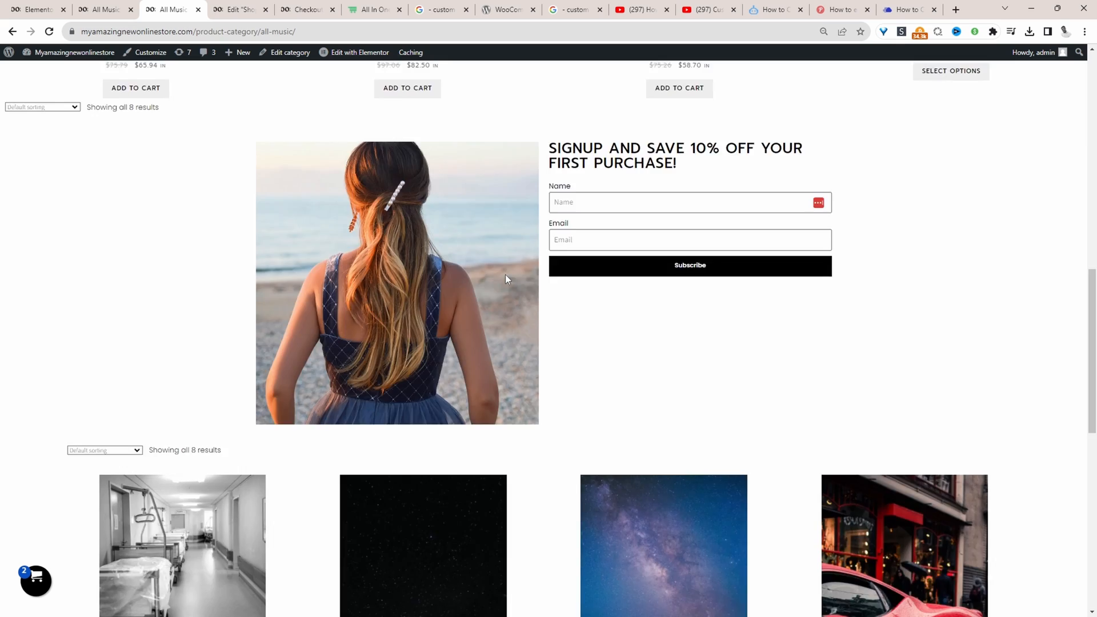
scroll(down, 3)
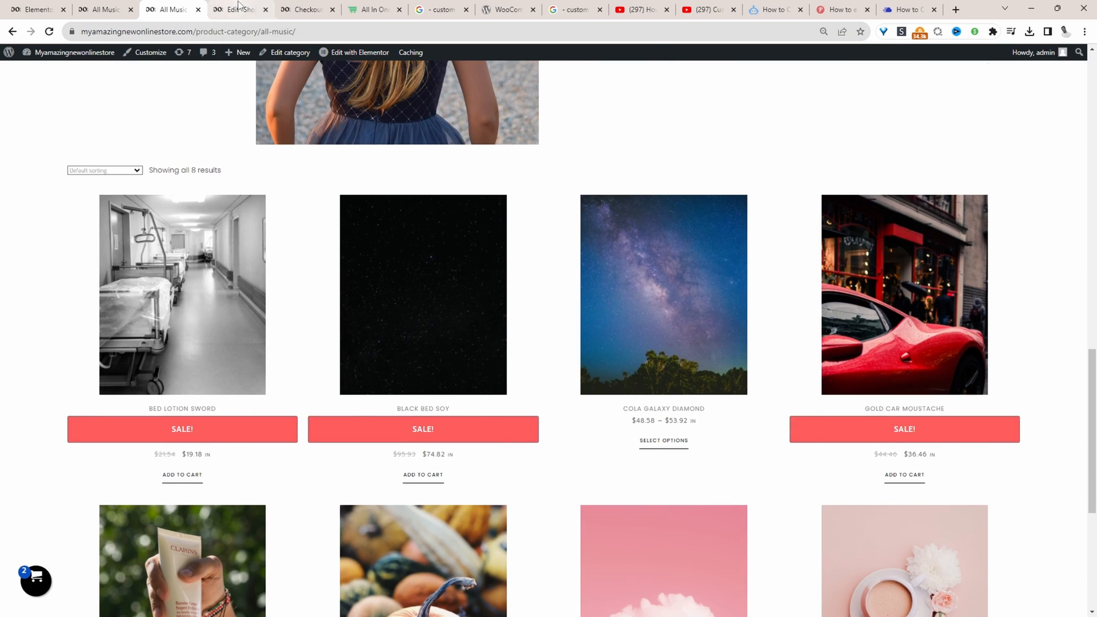
click(240, 9)
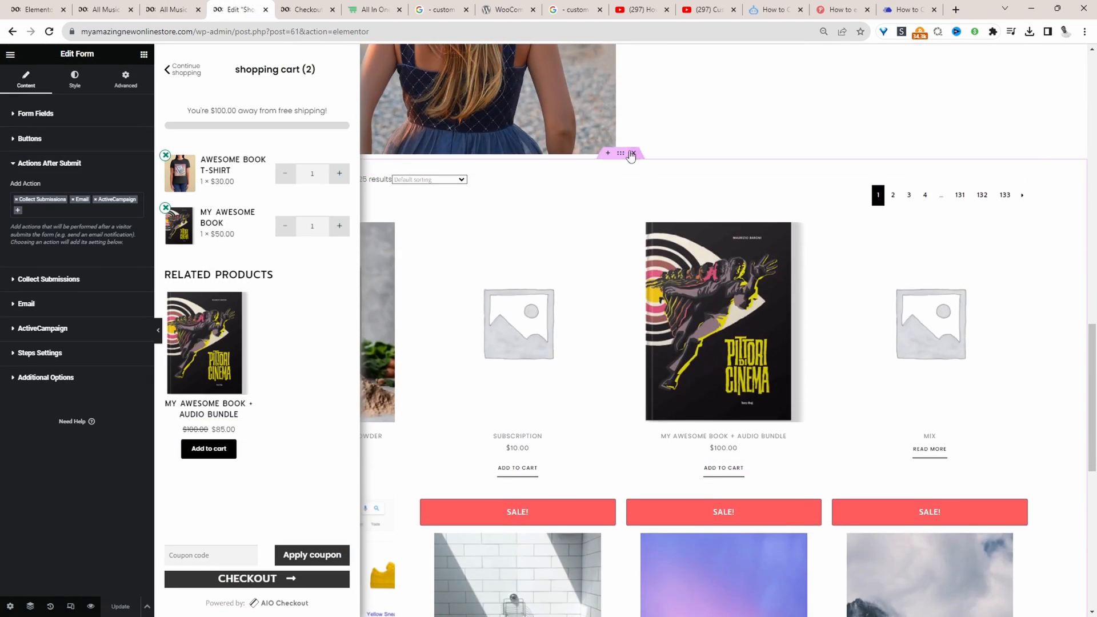
click(168, 10)
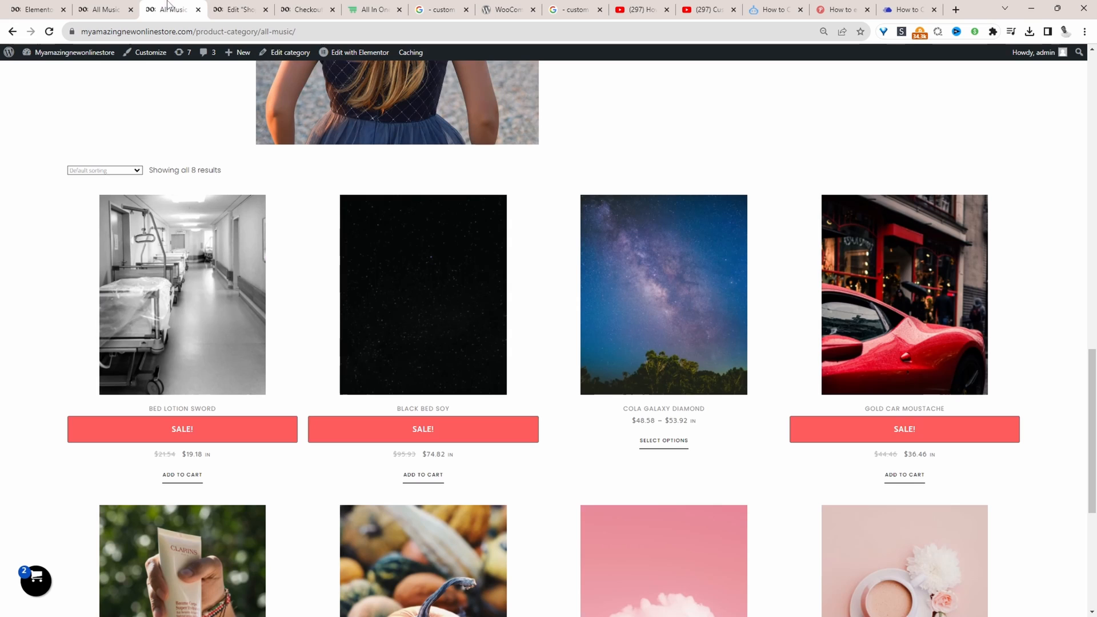
- Scroll through the signup section and open the All Music category's edit screen
scroll(down, 3)
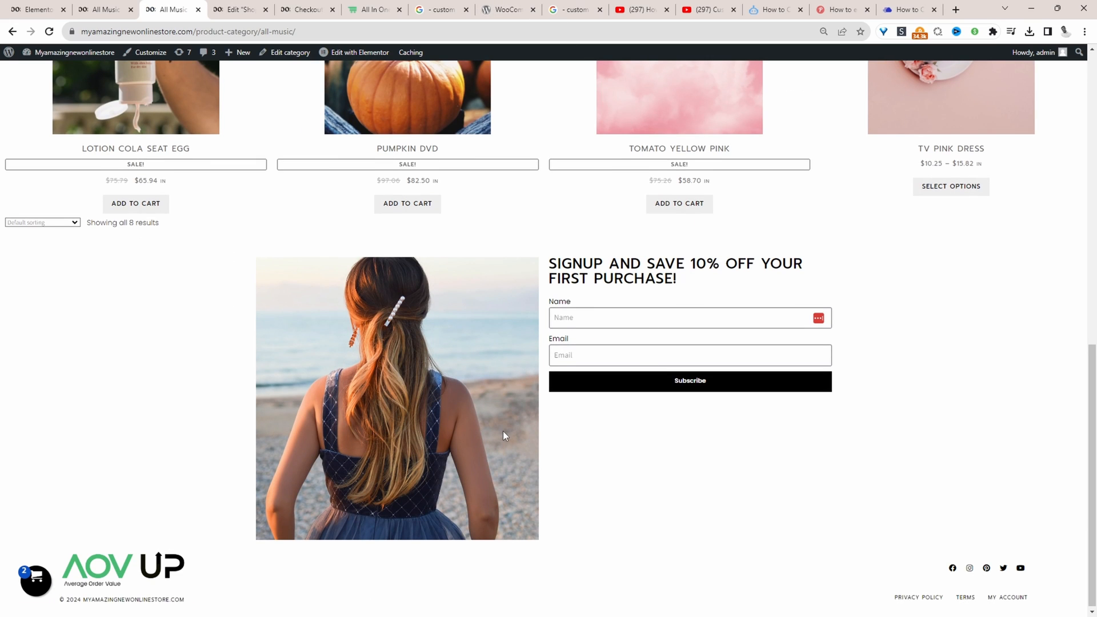
mouse_move(490, 475)
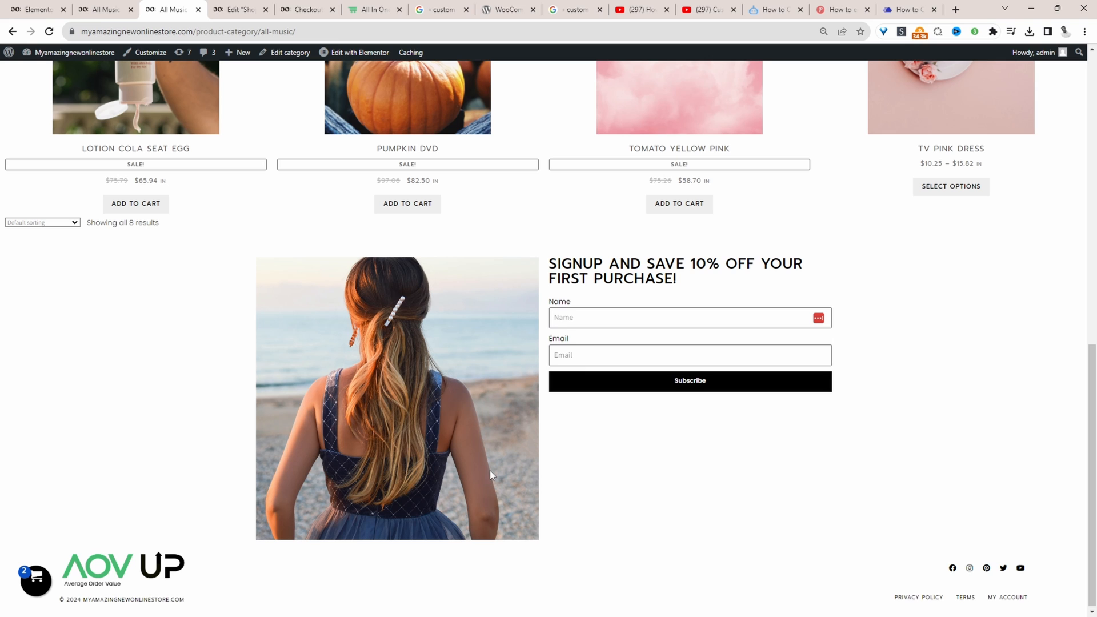
scroll(up, 3)
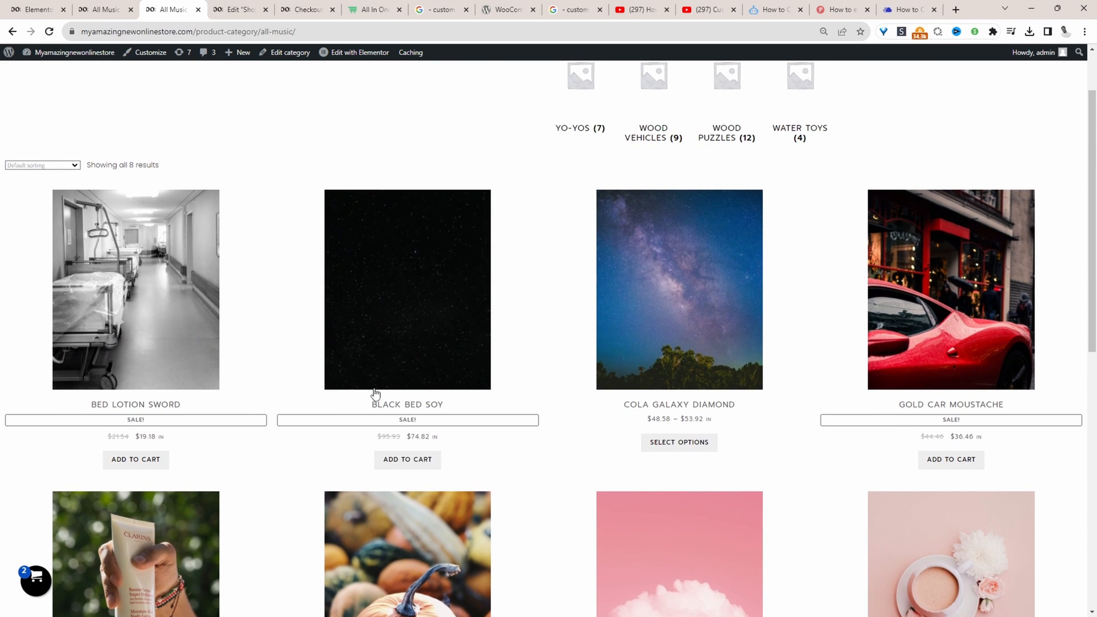
scroll(up, 3)
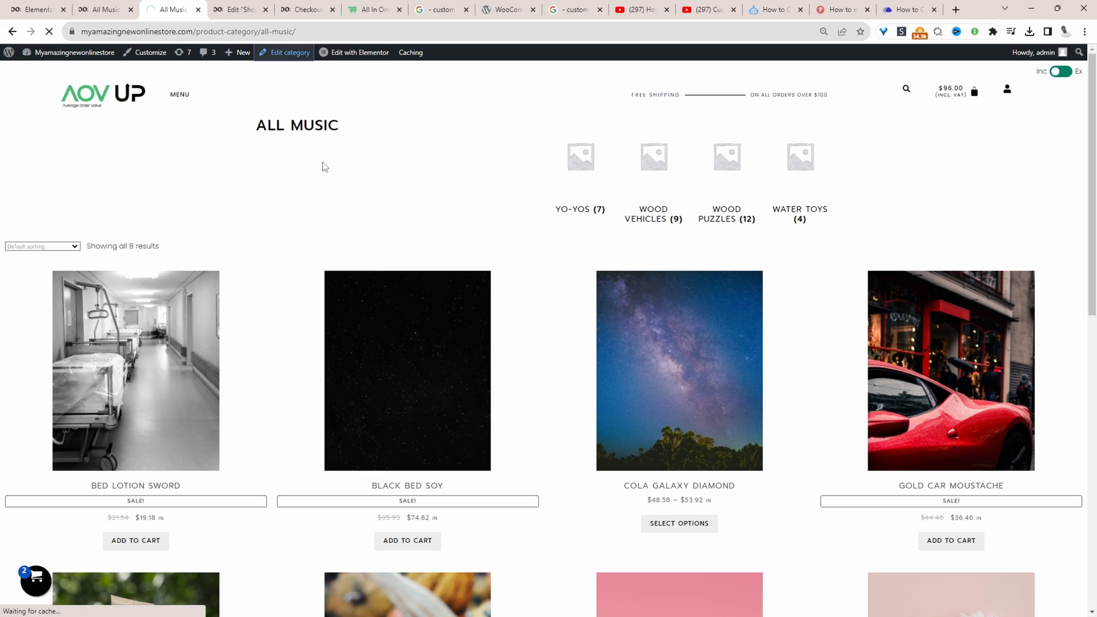
click(289, 52)
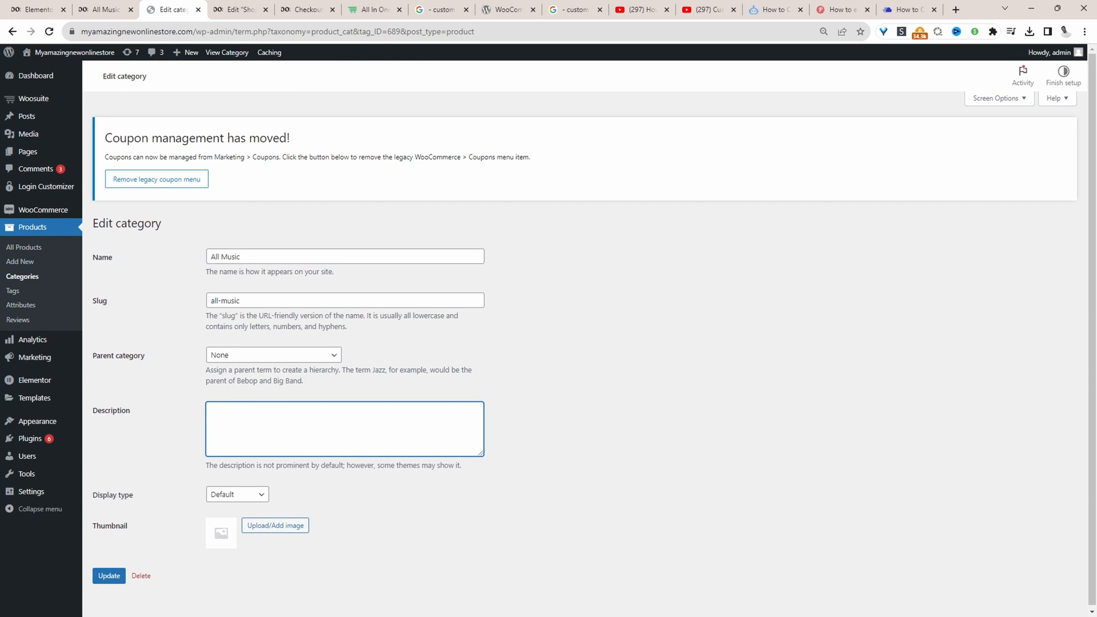
- Give the All Music category the description 'Im a category description :)' and view it on the storefront
text(Im a category description :))
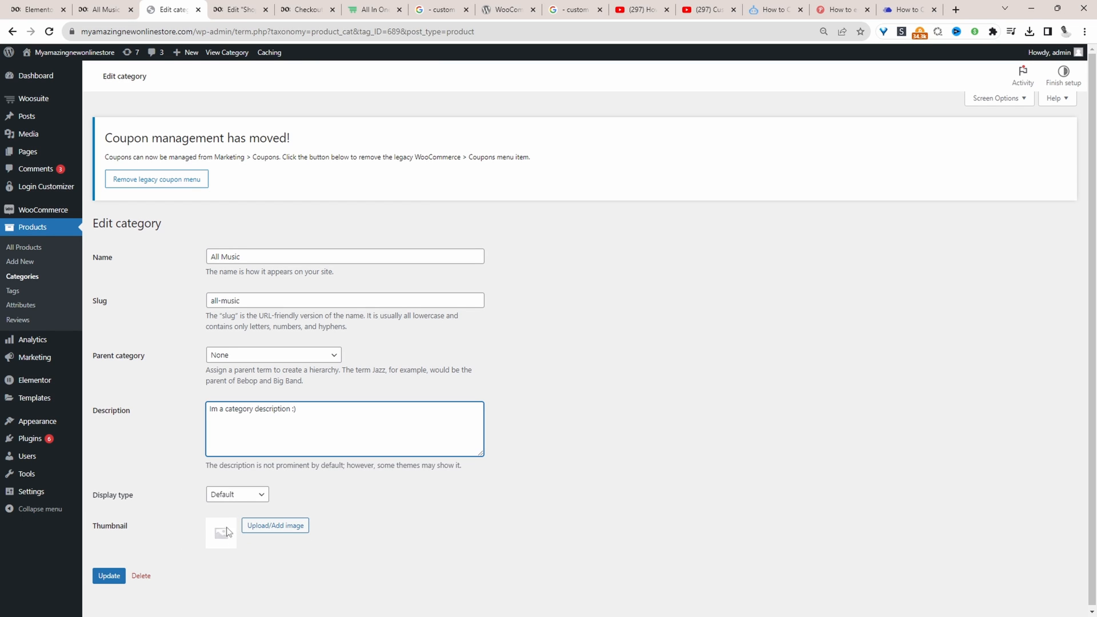
click(108, 576)
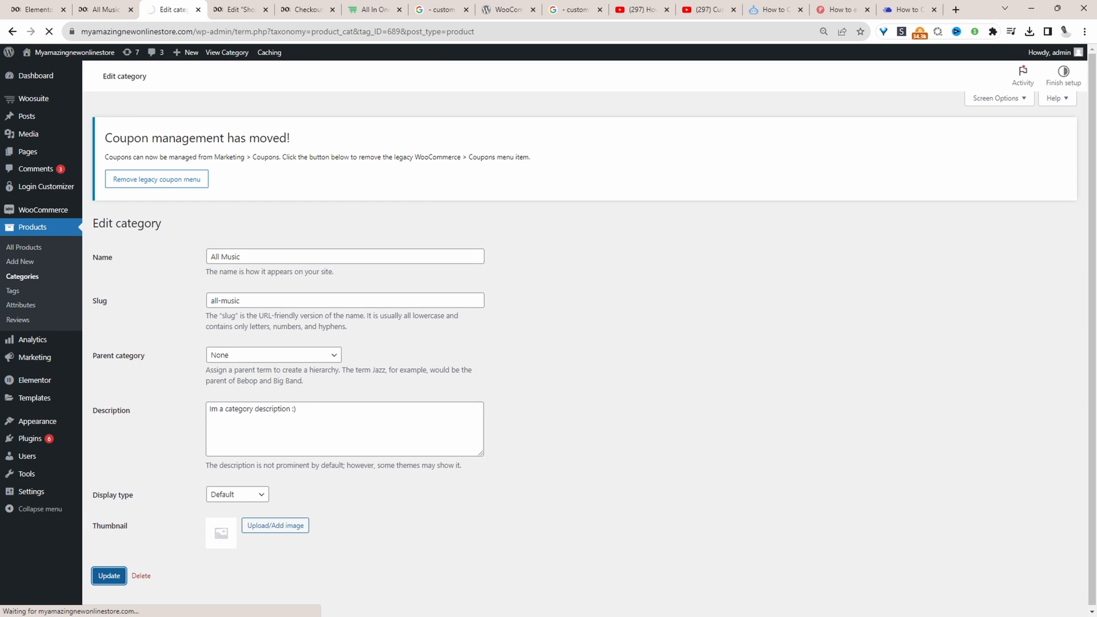
click(108, 575)
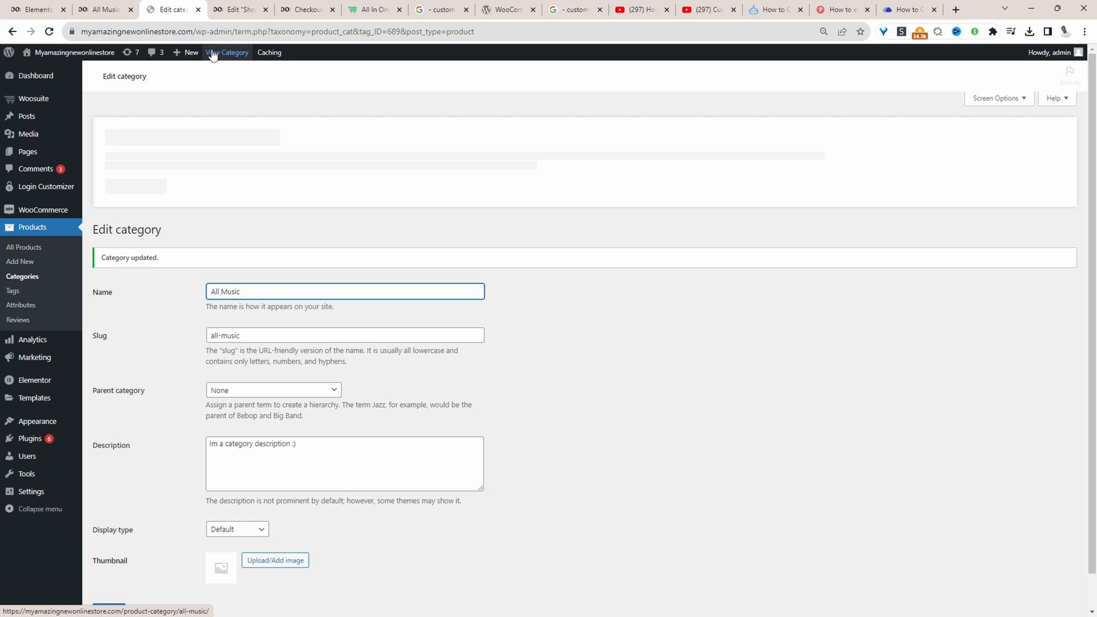
click(227, 52)
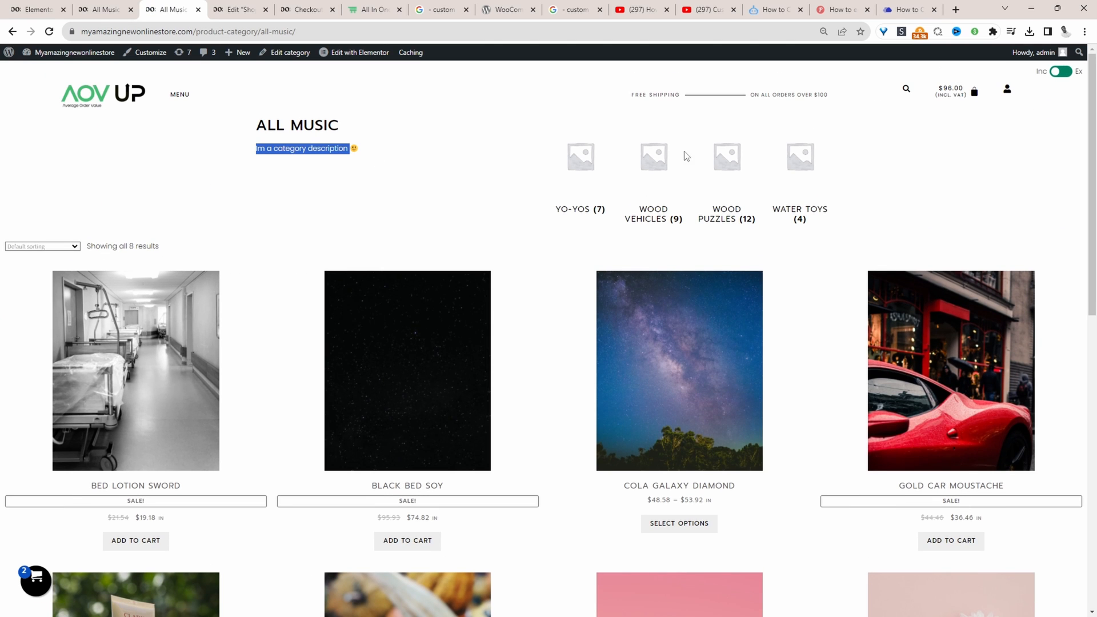
mouse_move(564, 176)
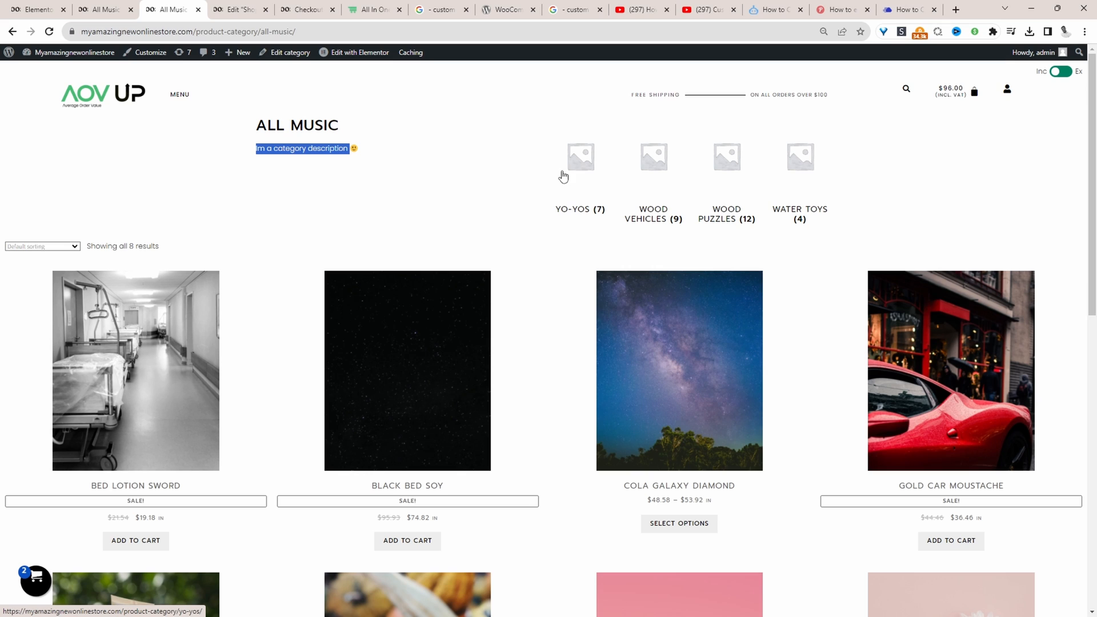
mouse_move(580, 184)
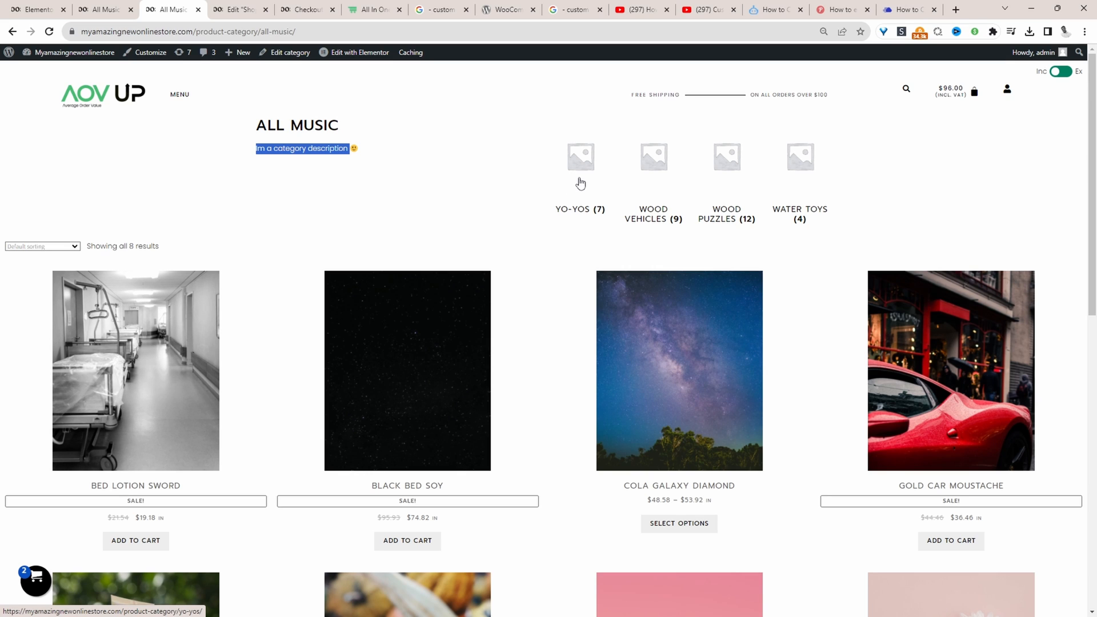